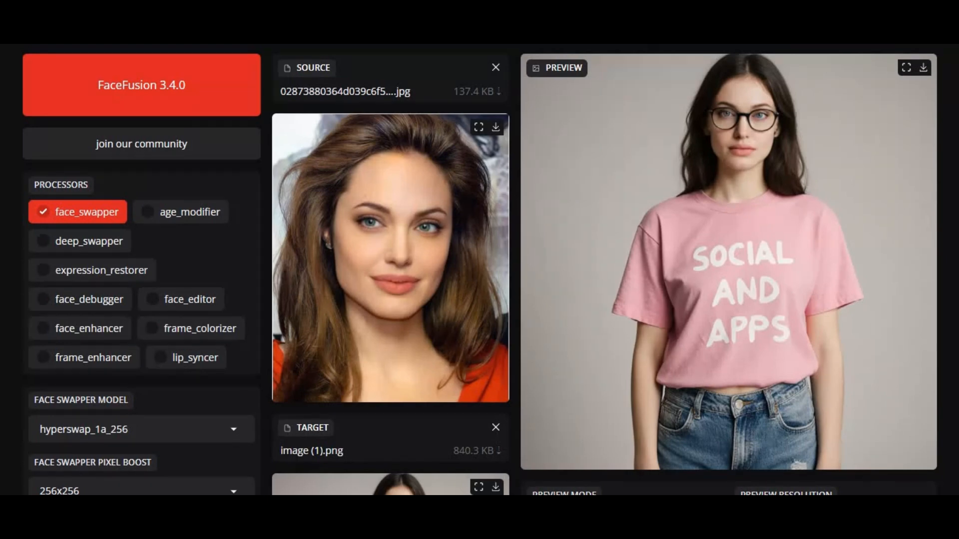
mouse_move(202, 367)
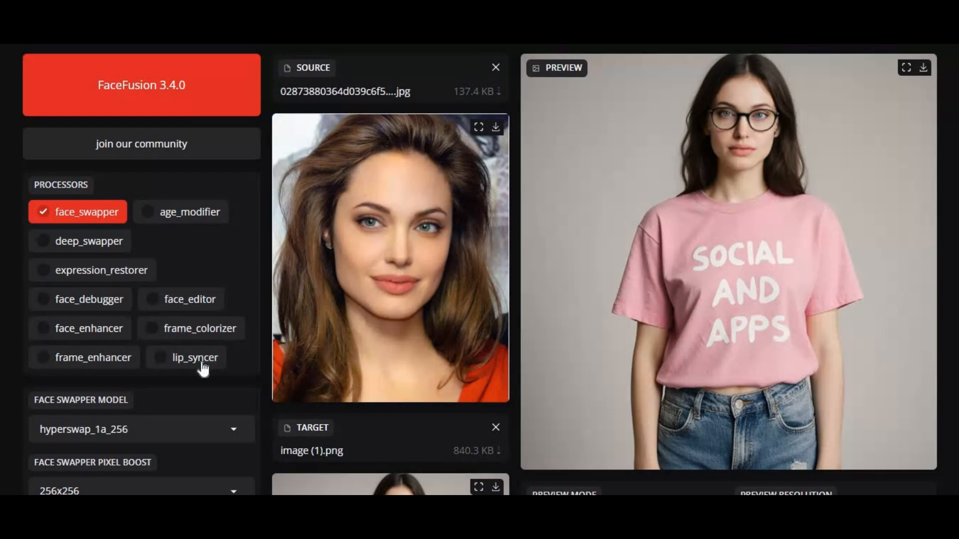
mouse_move(222, 350)
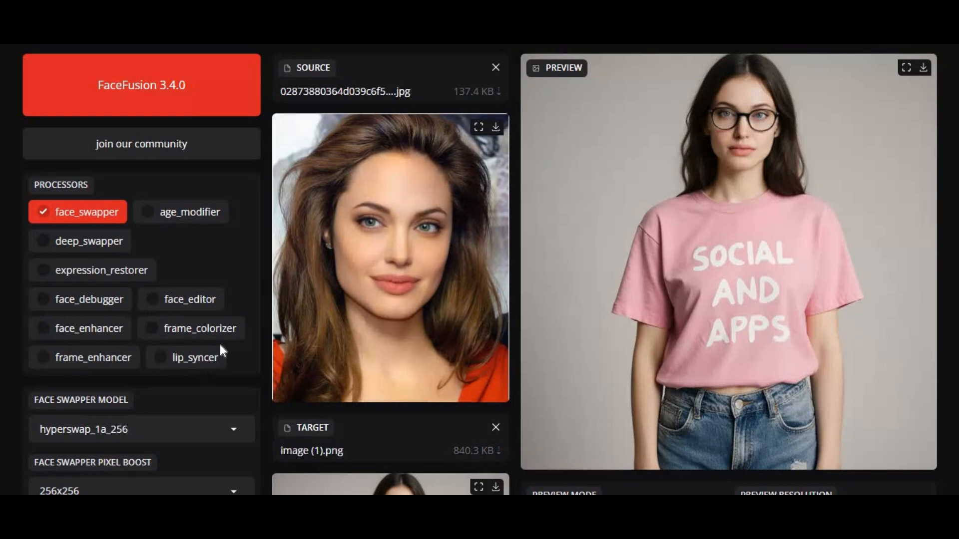
Step: Browse the facefusion repository page and README, including the available face swapper models
click(141, 428)
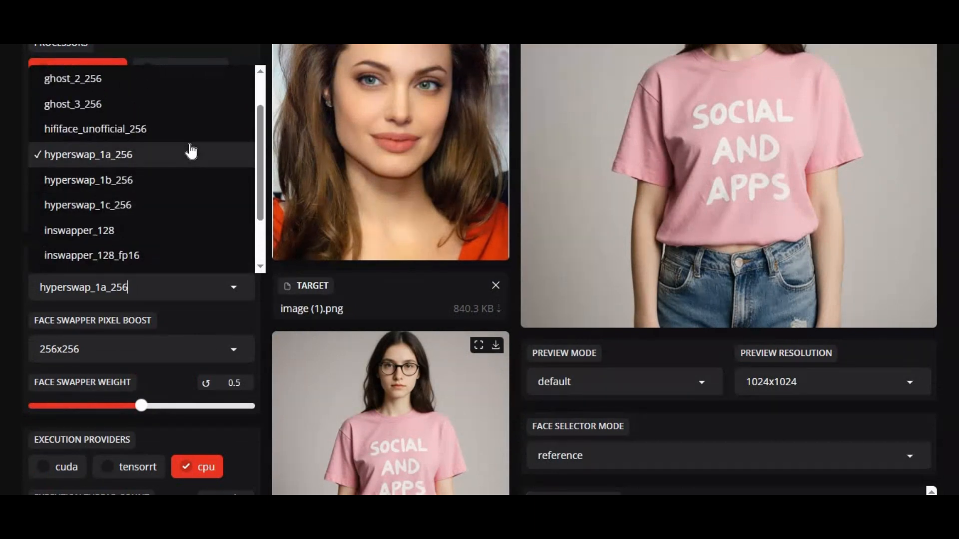
scroll(down, 3)
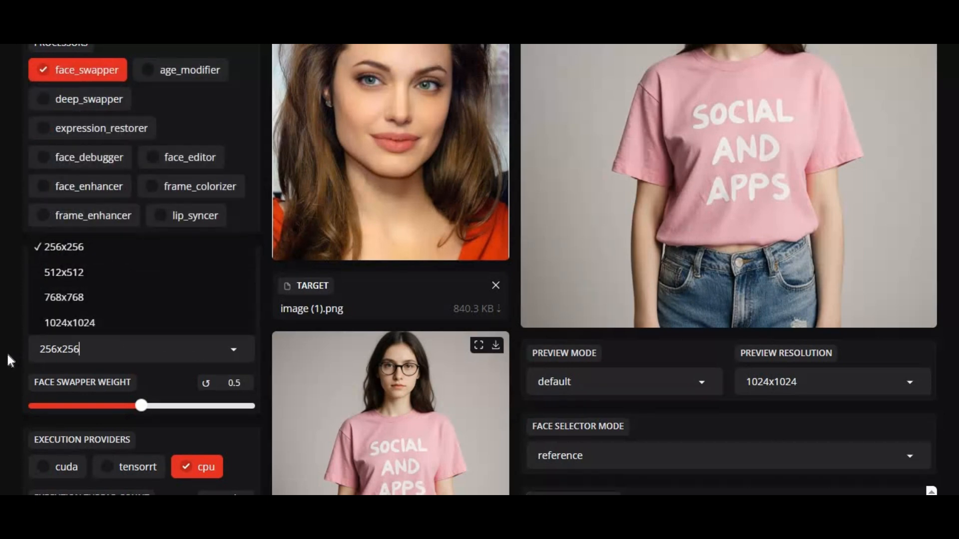
scroll(down, 3)
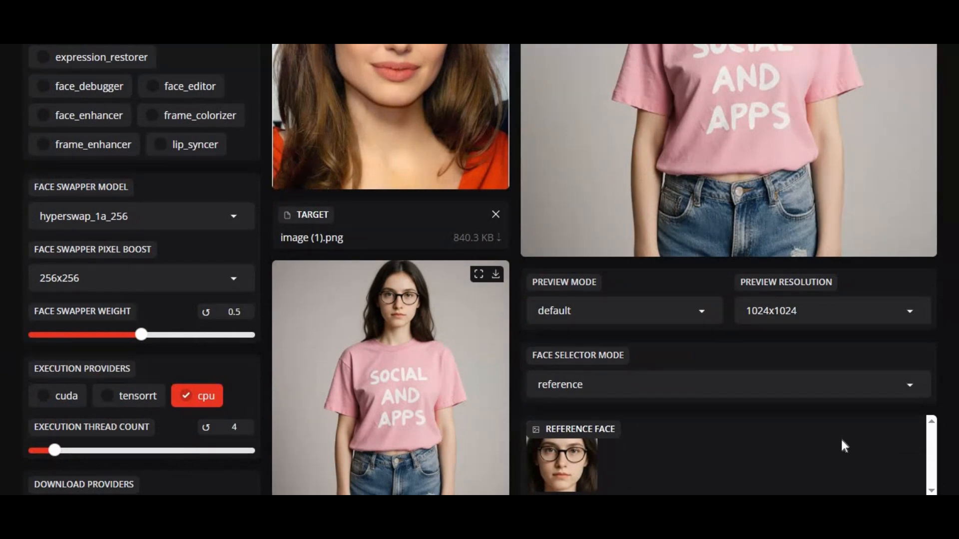
scroll(down, 3)
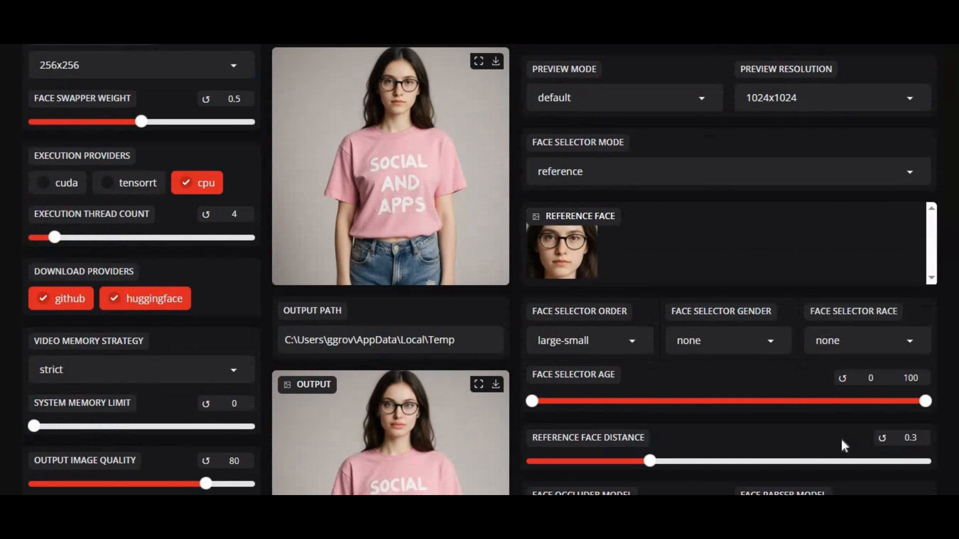
scroll(down, 3)
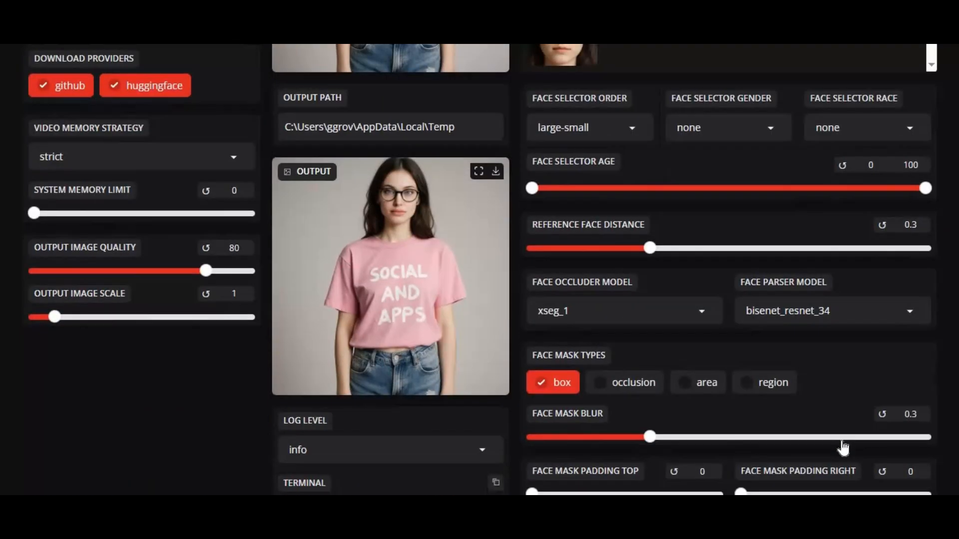
scroll(down, 3)
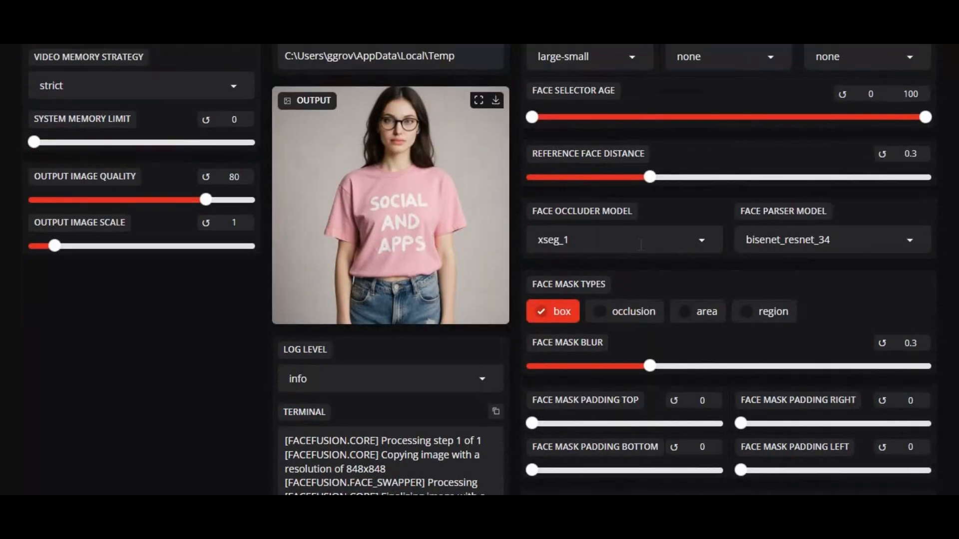
click(623, 239)
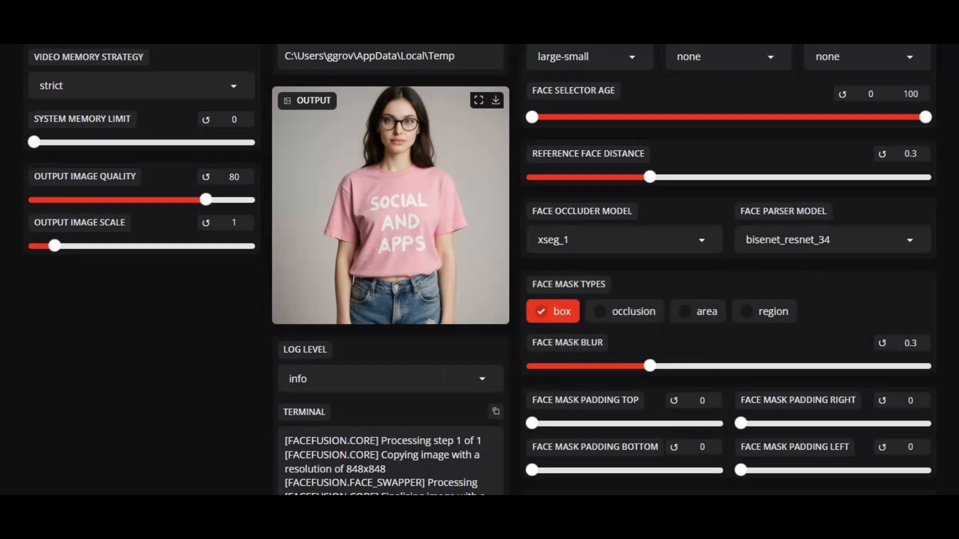
scroll(down, 3)
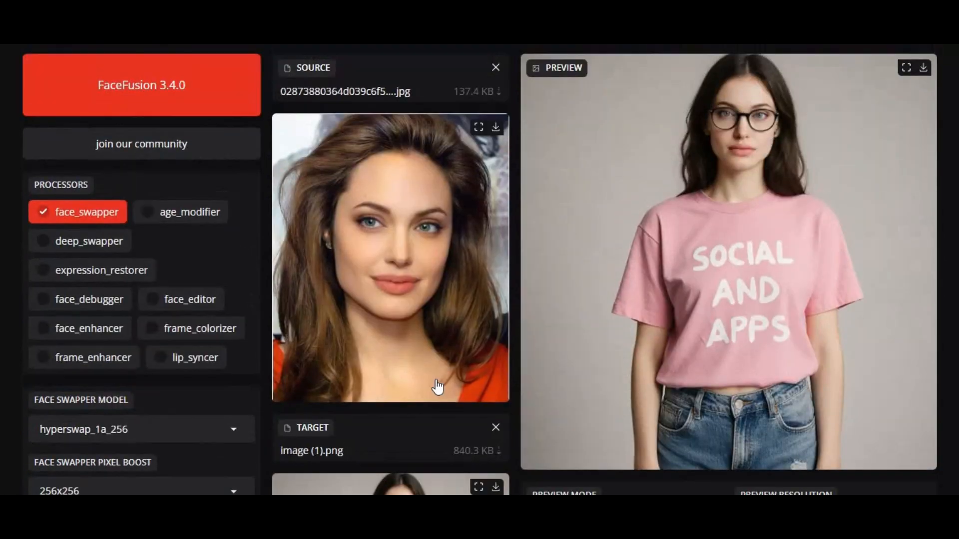
mouse_move(780, 132)
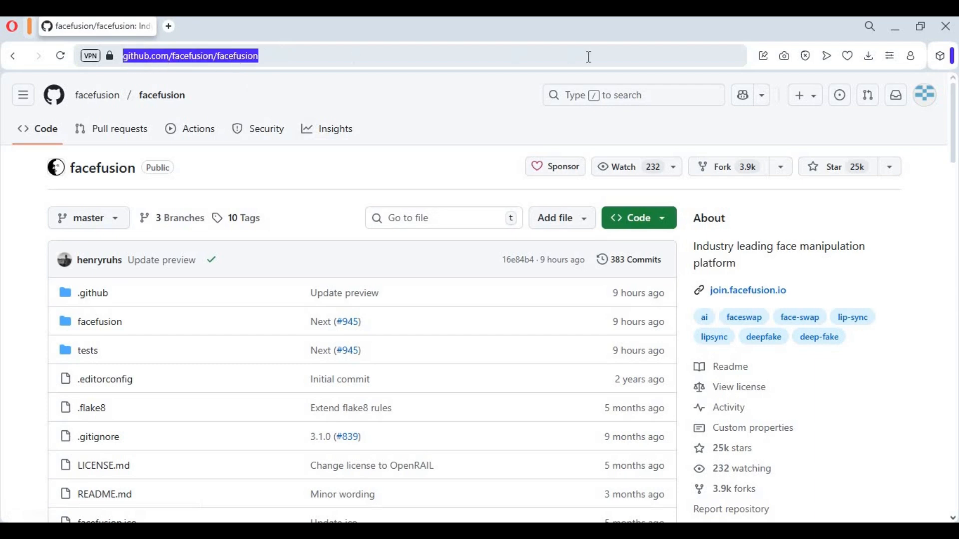
mouse_move(433, 263)
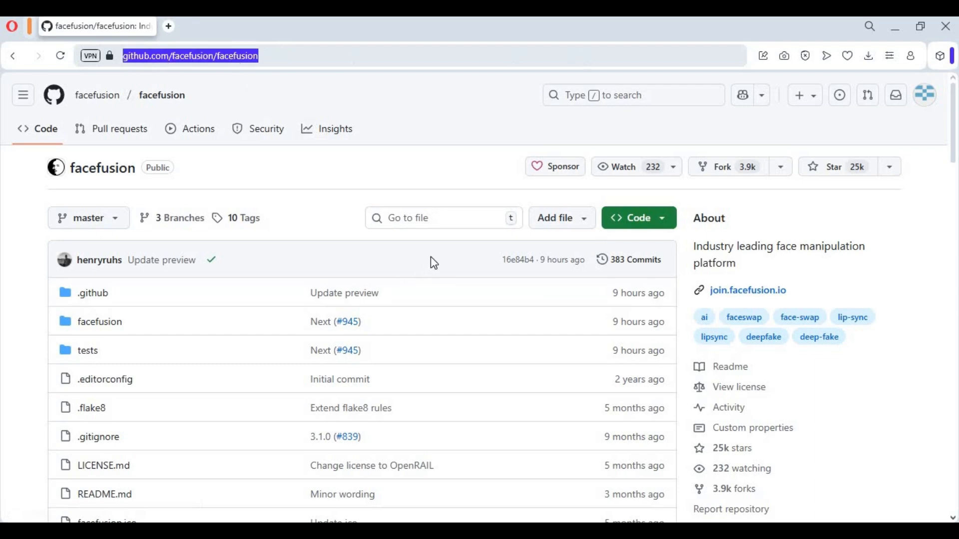
scroll(down, 3)
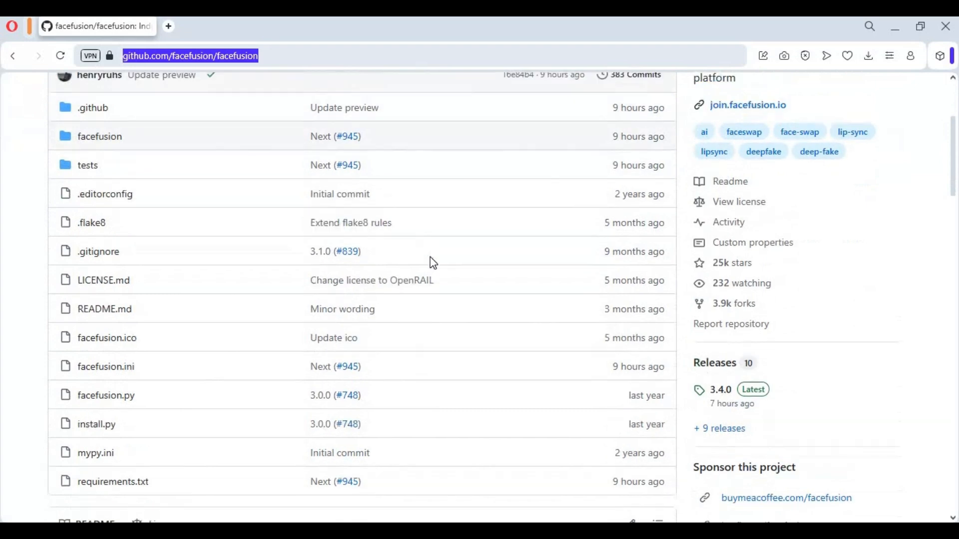
scroll(down, 3)
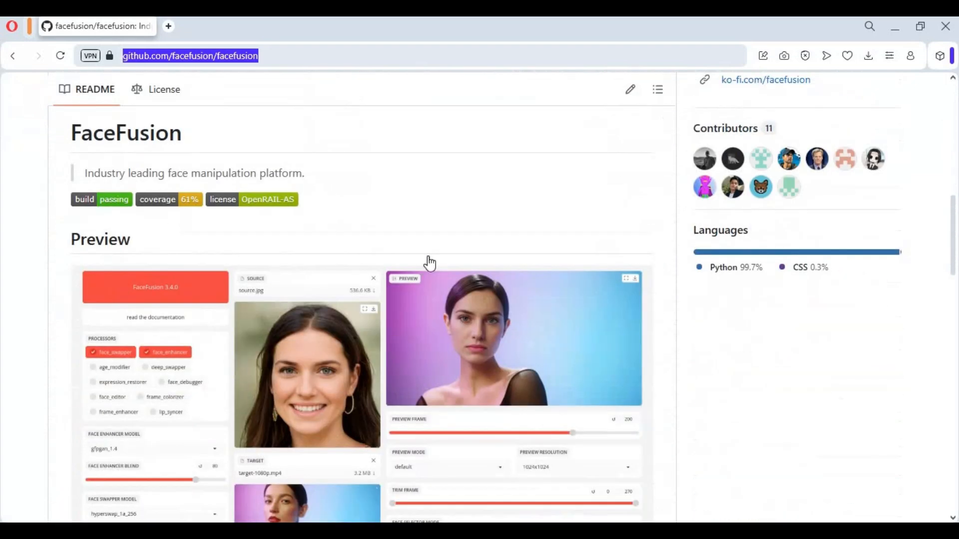
scroll(down, 3)
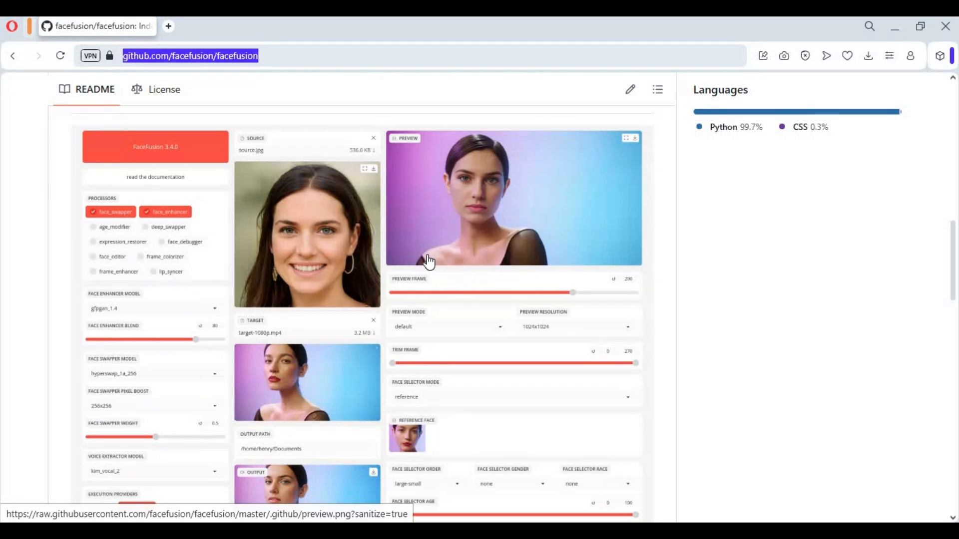
Step: Copy the repository's HTTPS clone address from the green Code menu
scroll(down, 3)
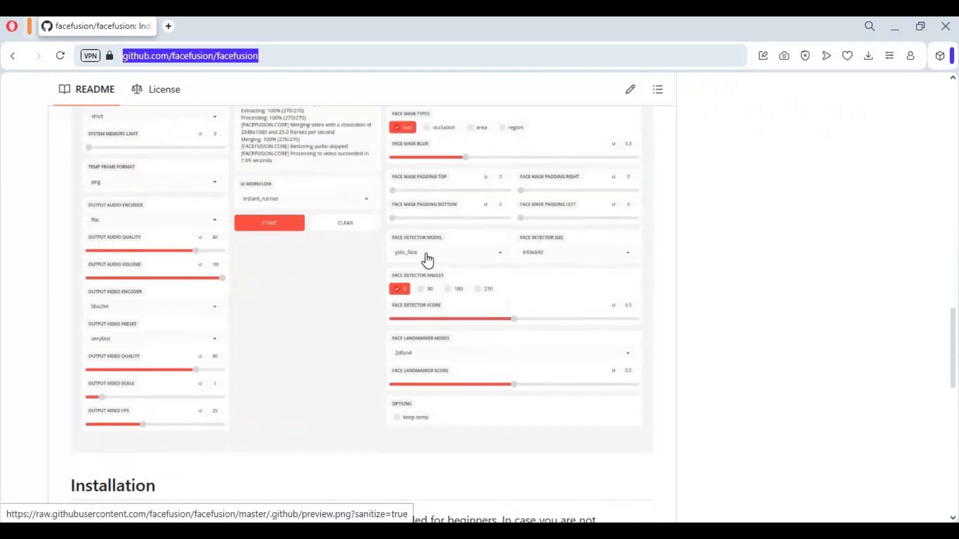
scroll(down, 3)
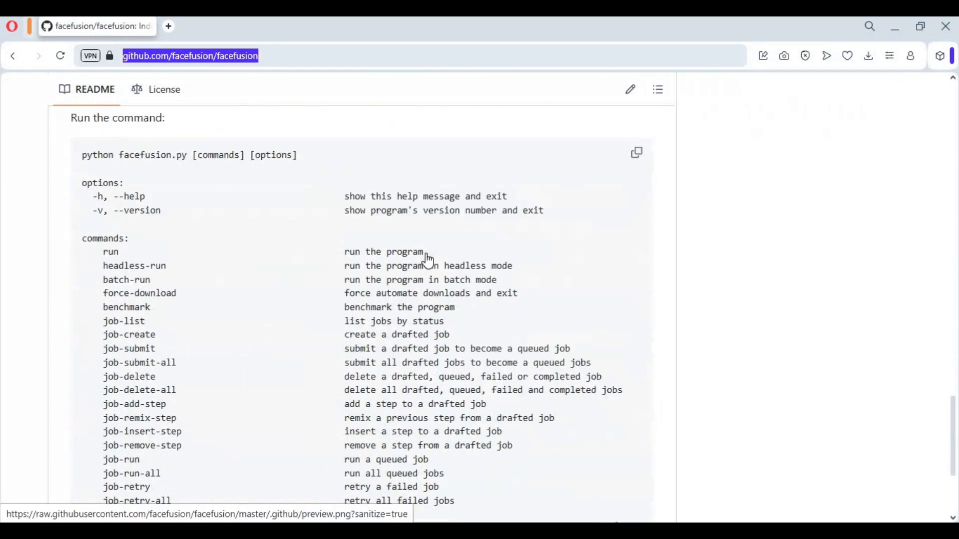
scroll(up, 3)
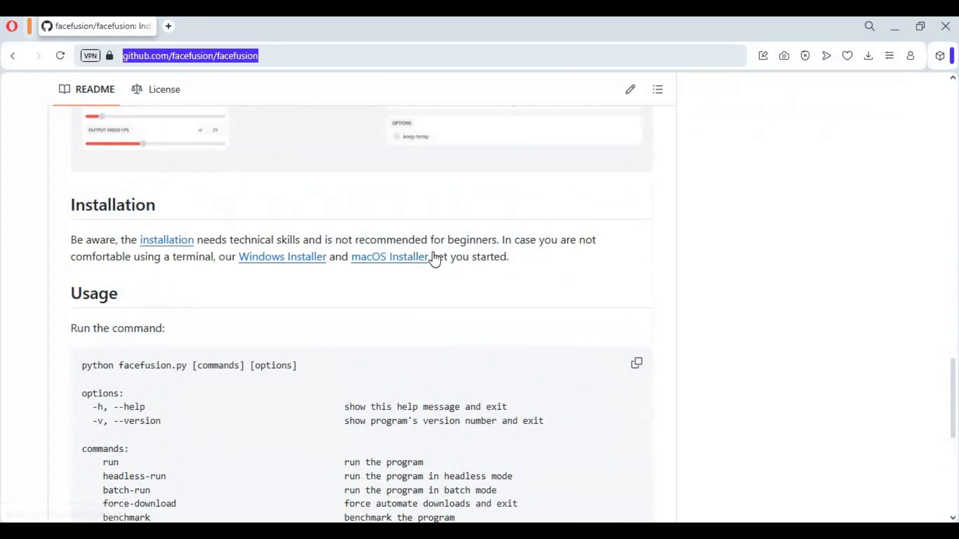
scroll(up, 3)
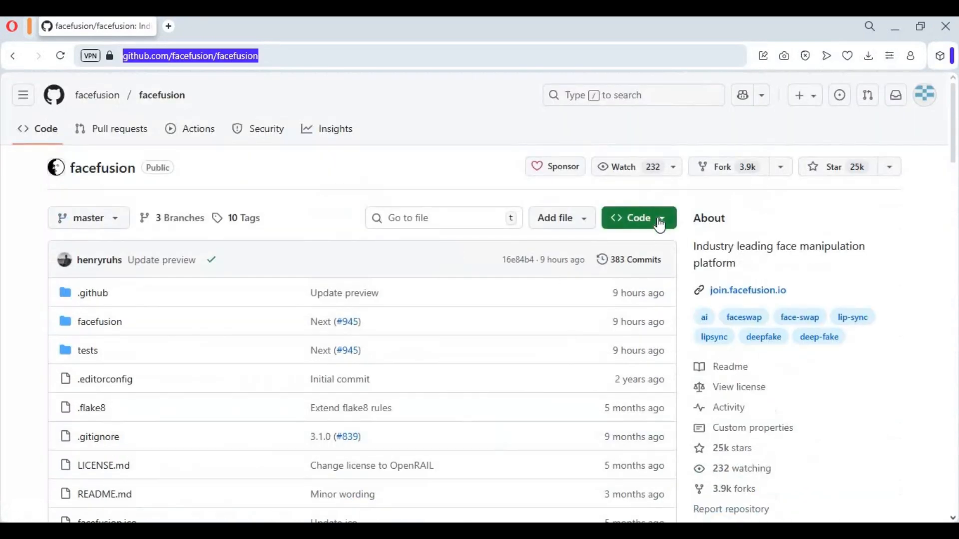
click(638, 217)
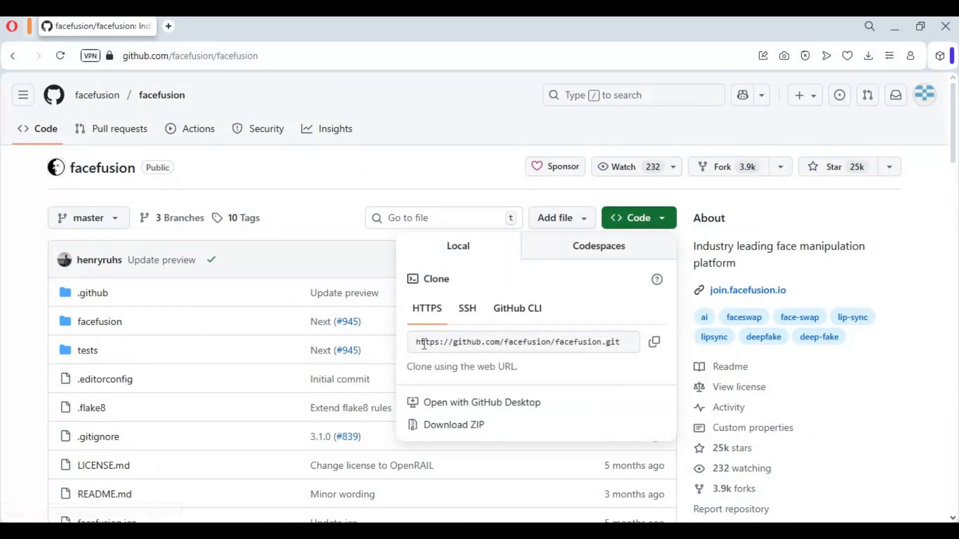
click(653, 342)
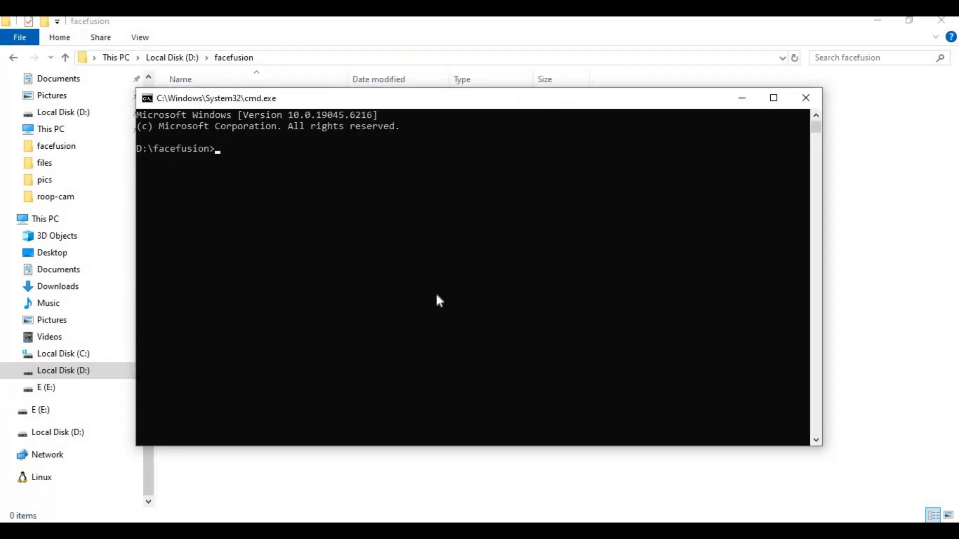
text(git clo)
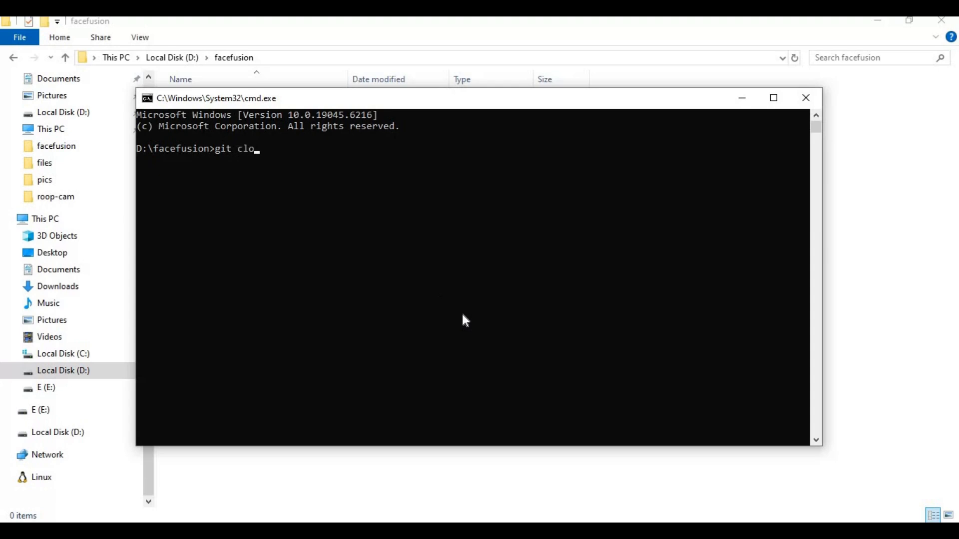
text(ne https://github.com/facefusion/facefusion.git)
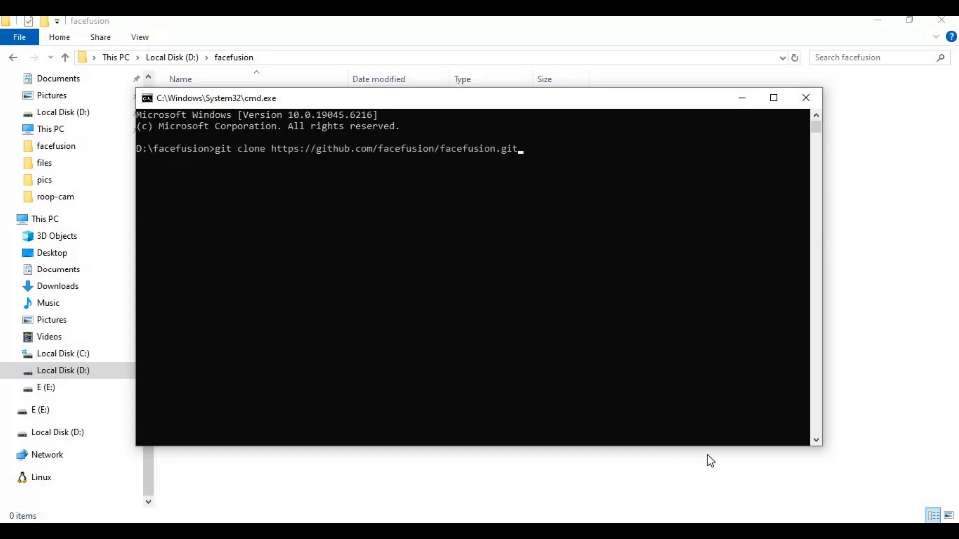
key(enter)
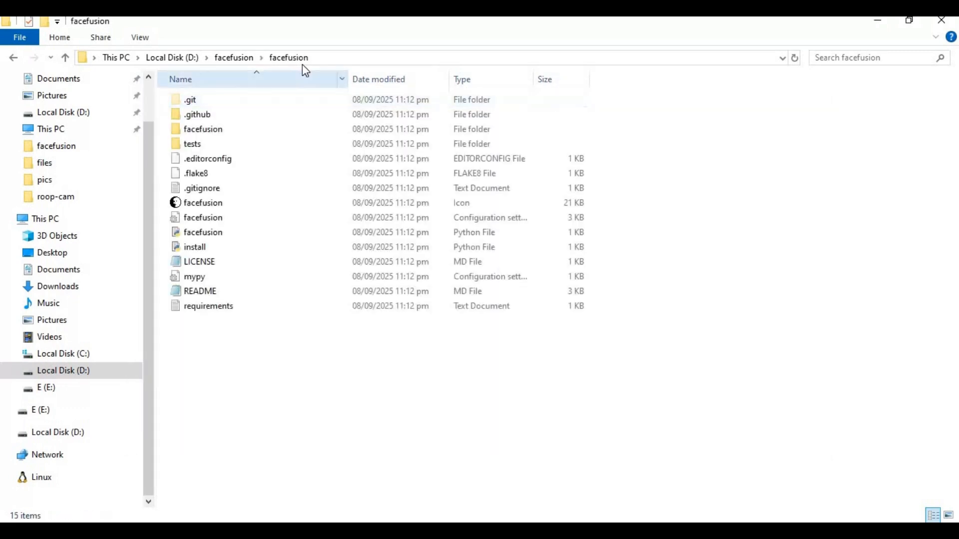
Step: Reveal the full path D:\facefusion\facefusion in the Explorer address bar
click(428, 58)
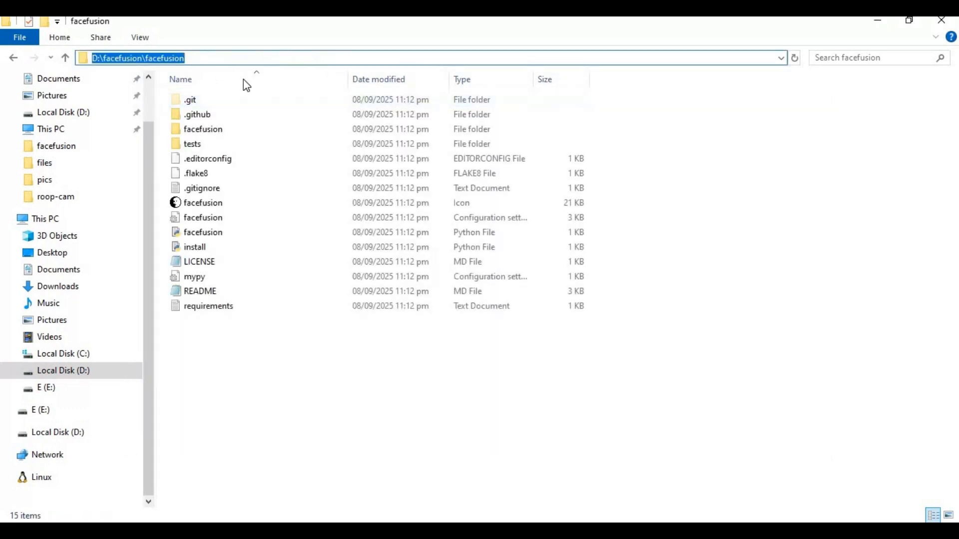
mouse_move(446, 492)
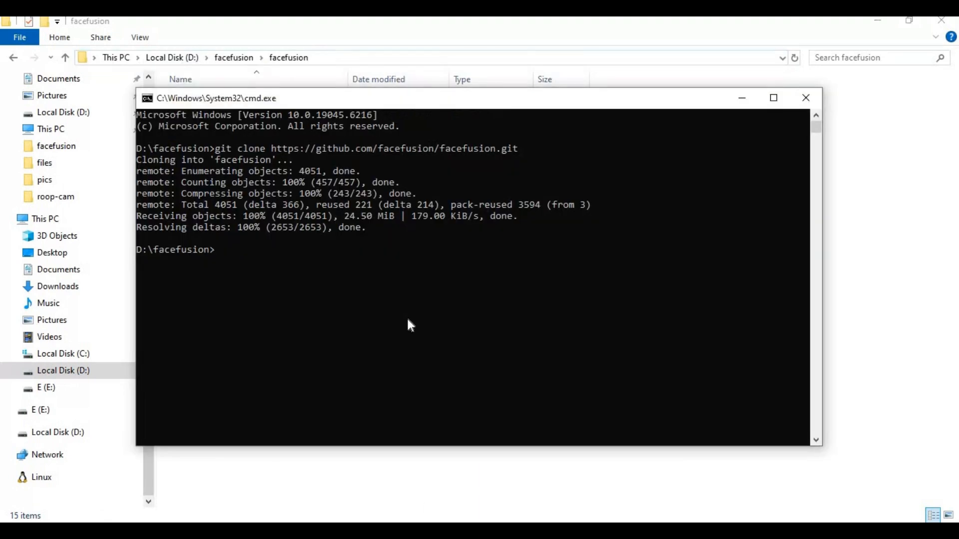
Step: Change into D:\facefusion\facefusion and create a Python 3.10 virtual environment named venv
text(cd)
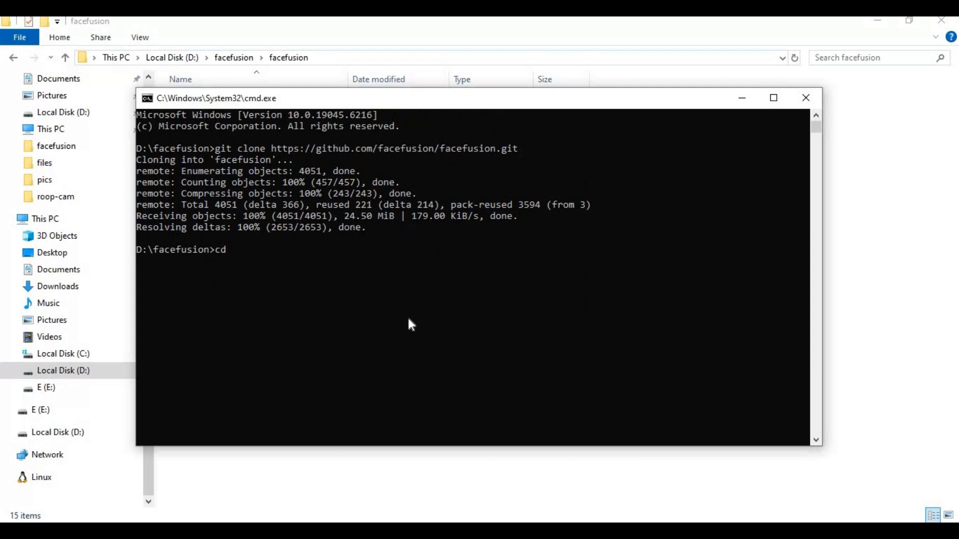
text(D:\facefusion\facefusion)
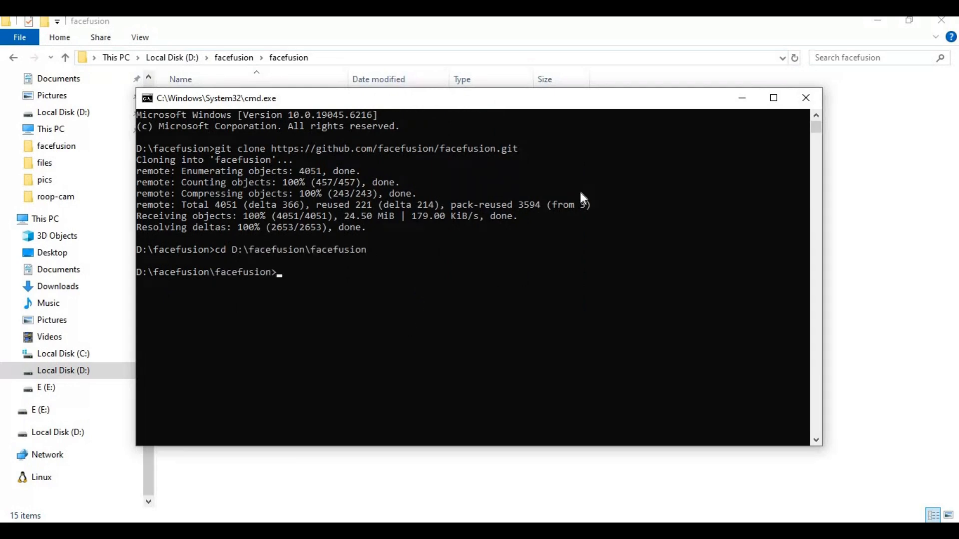
mouse_move(537, 332)
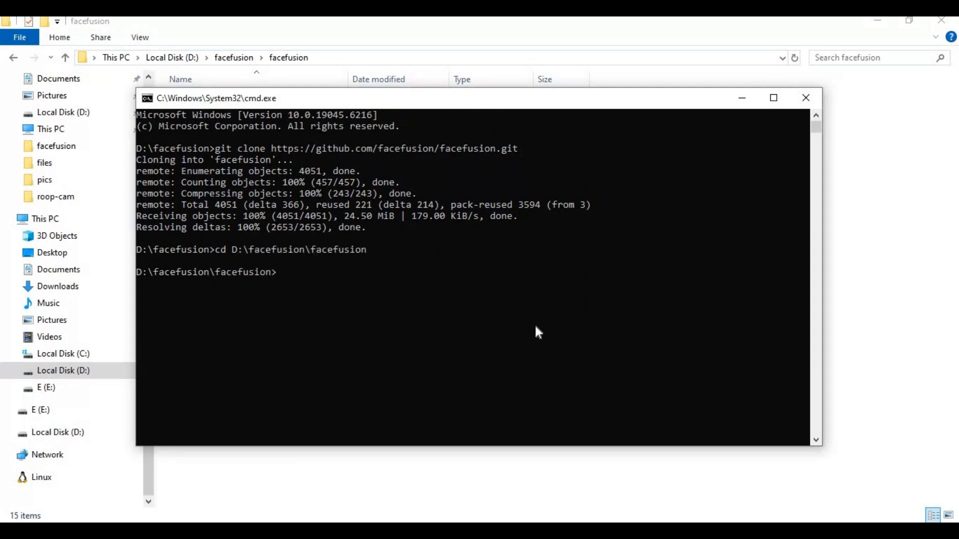
text(py)
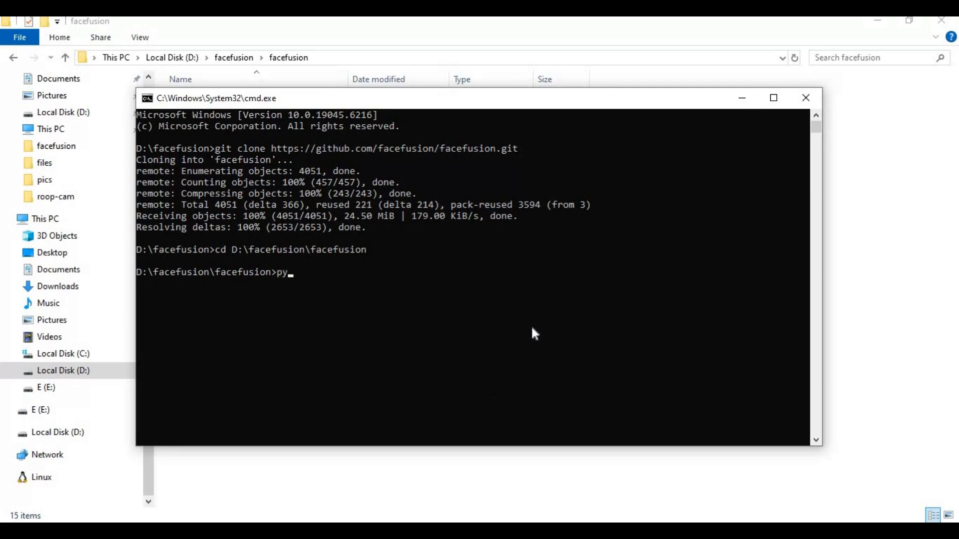
text(-)
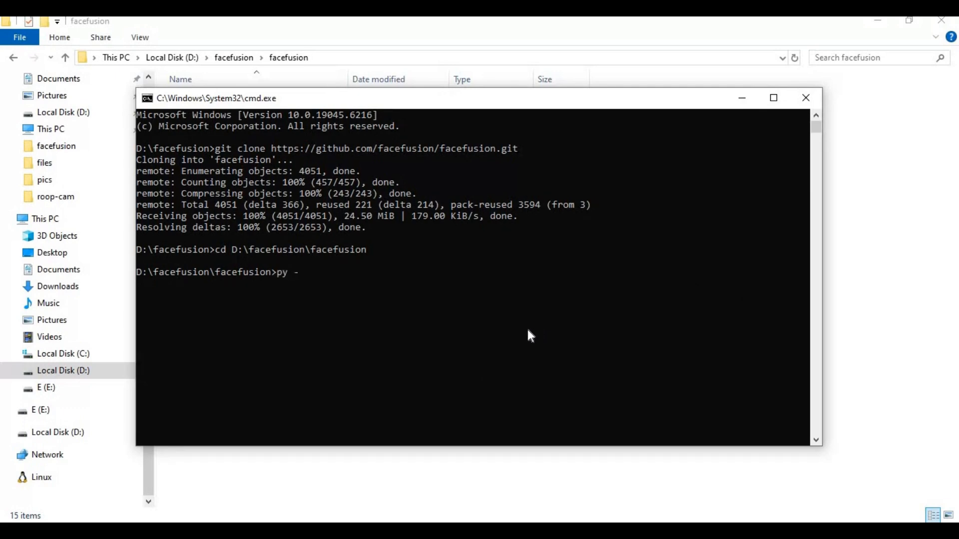
text(3.10)
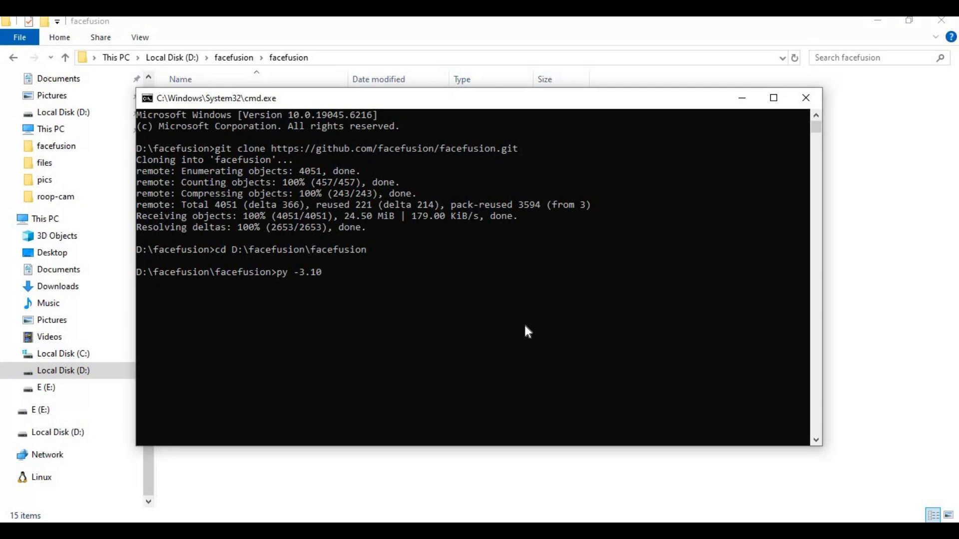
text(-)
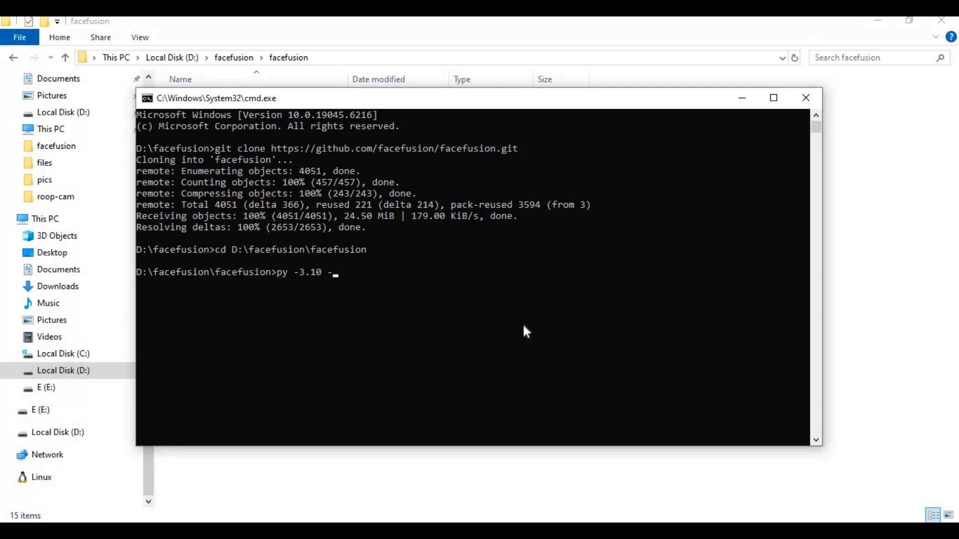
text(m ve)
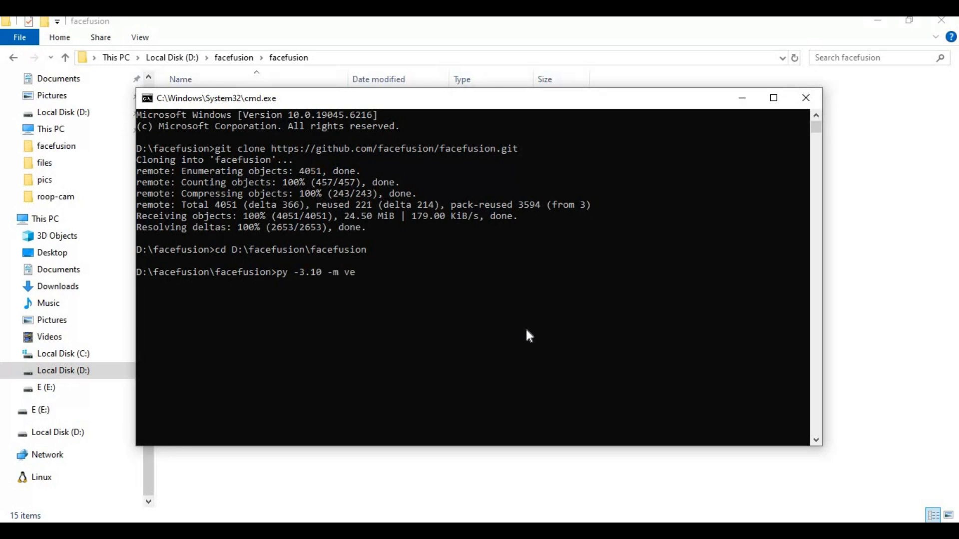
text(nv venv)
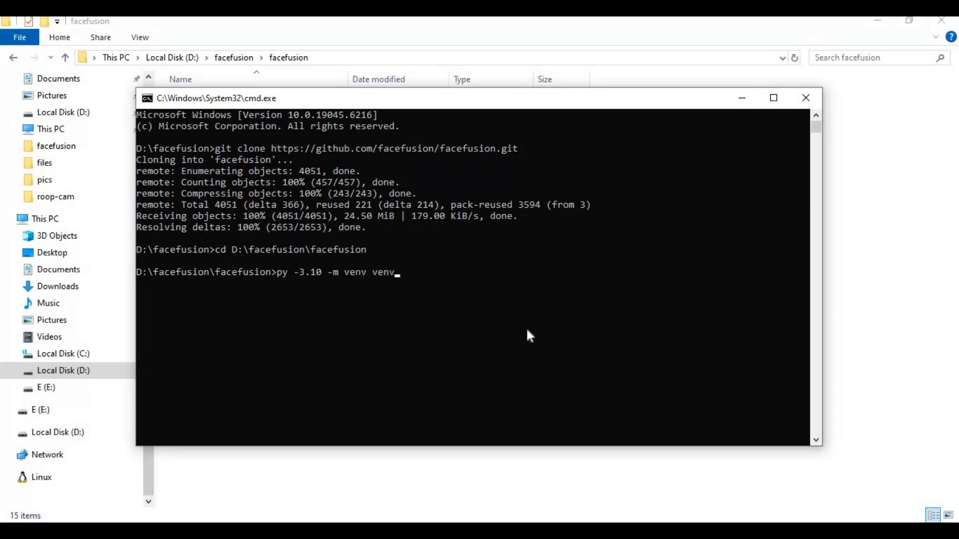
key(enter)
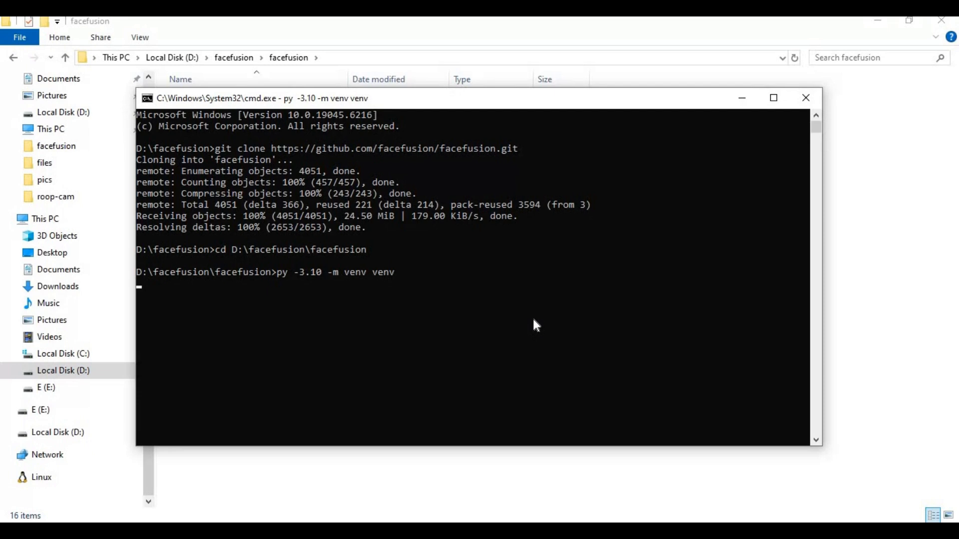
Step: Activate the environment with venv\scripts\activate so the prompt shows (venv)
key(enter)
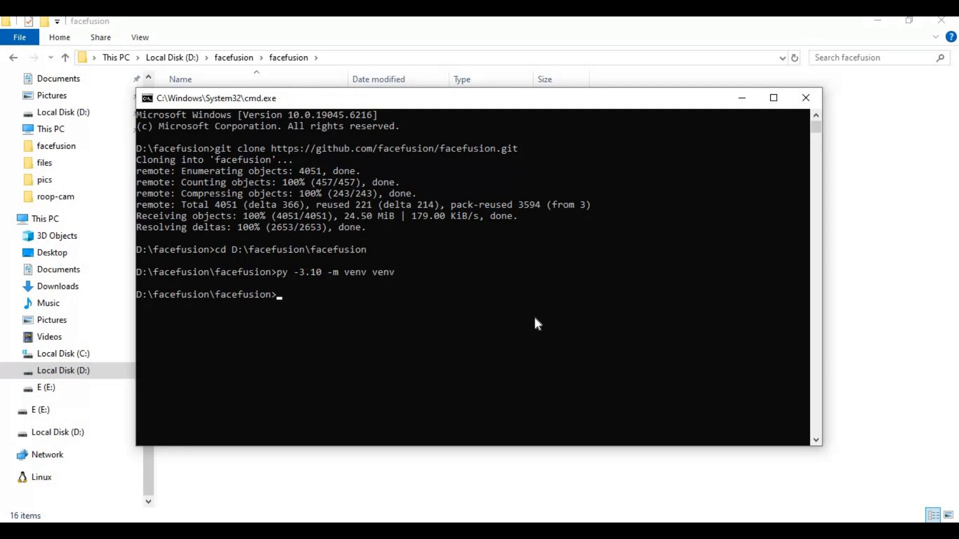
text(venv)
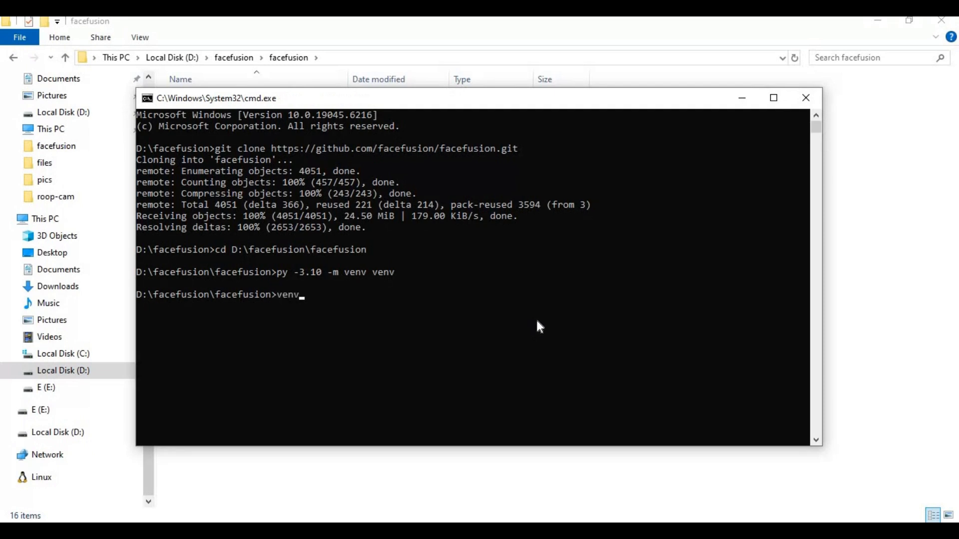
text(\s)
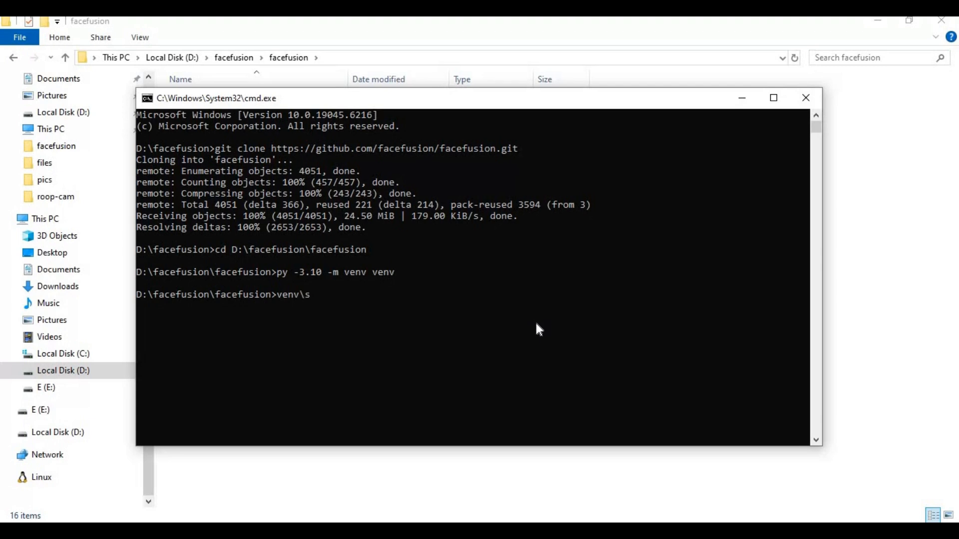
text(cripts\)
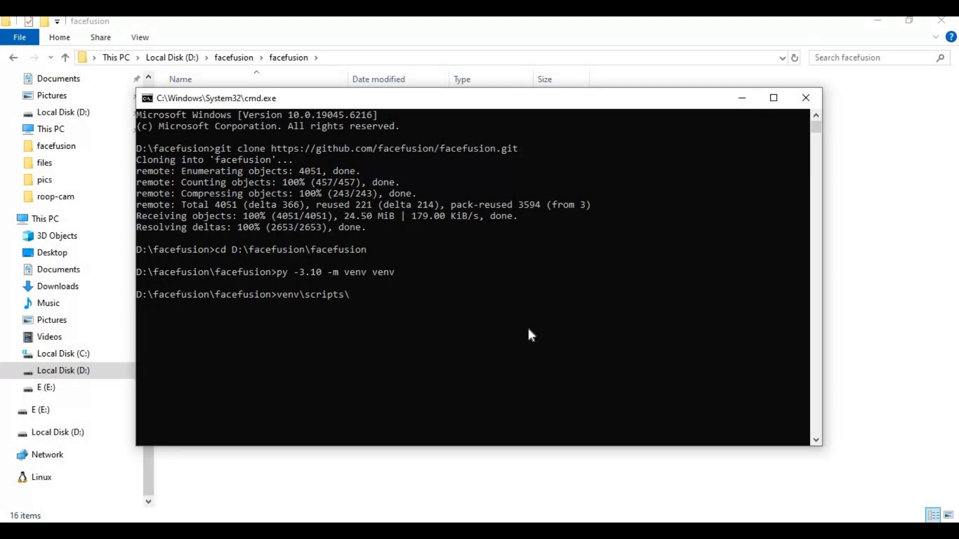
text(acti)
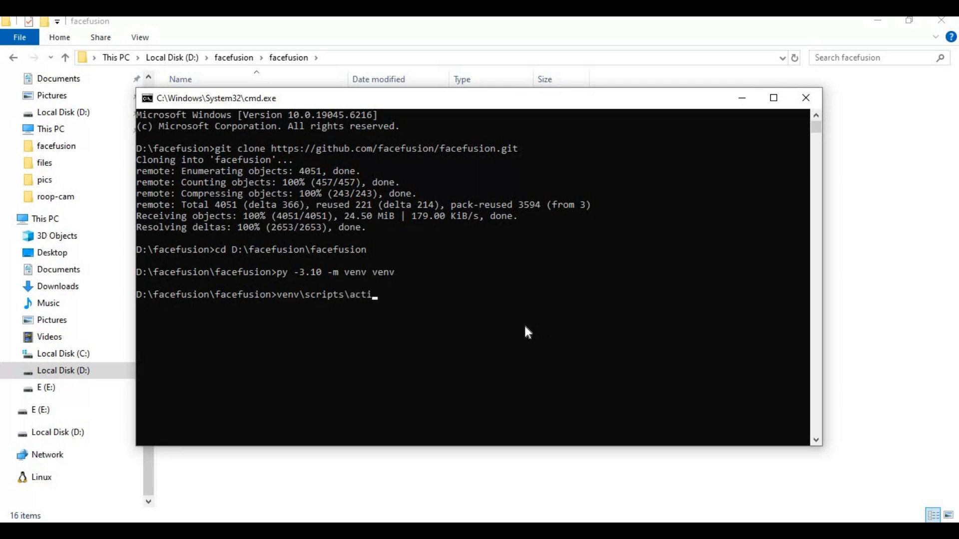
text(vate)
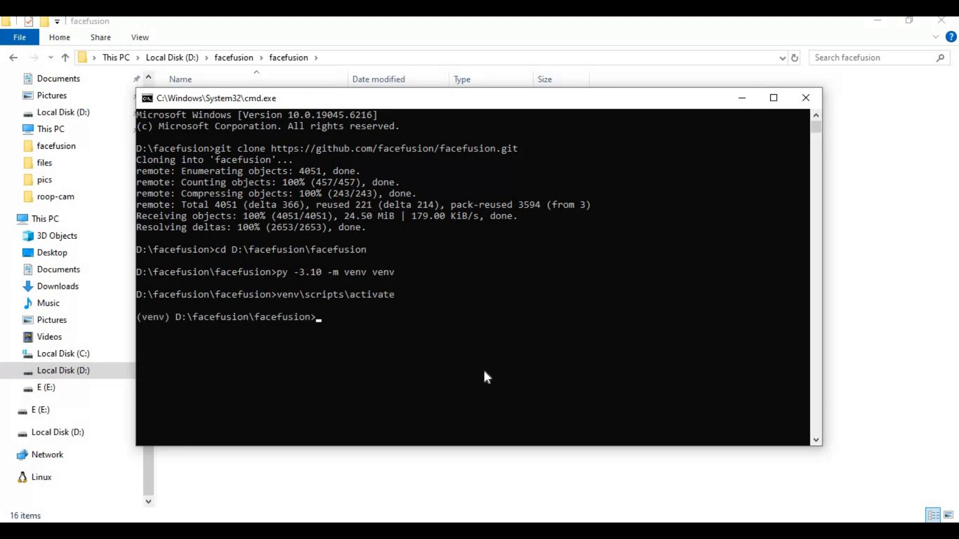
Step: Run pip install --upgrade setuptools wheel inside the venv
text(pip)
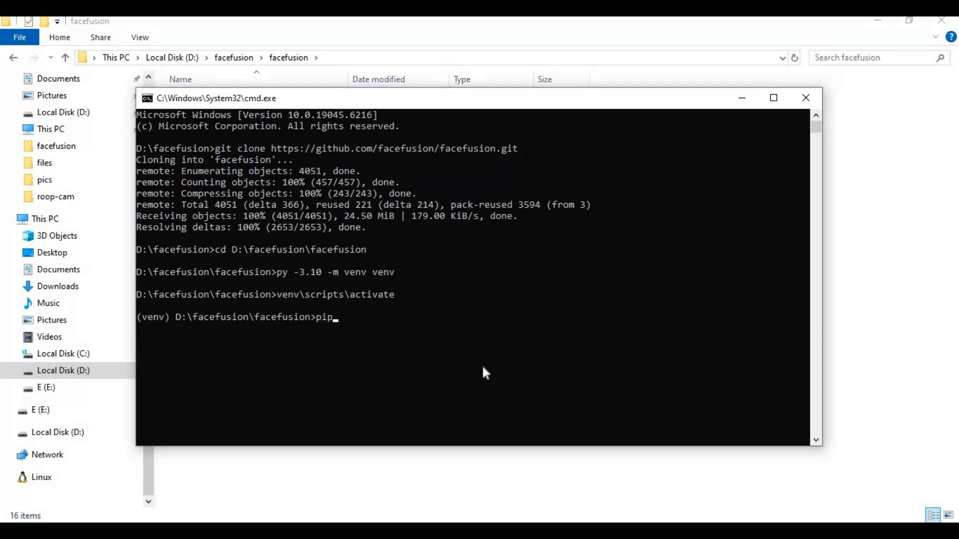
text(inst)
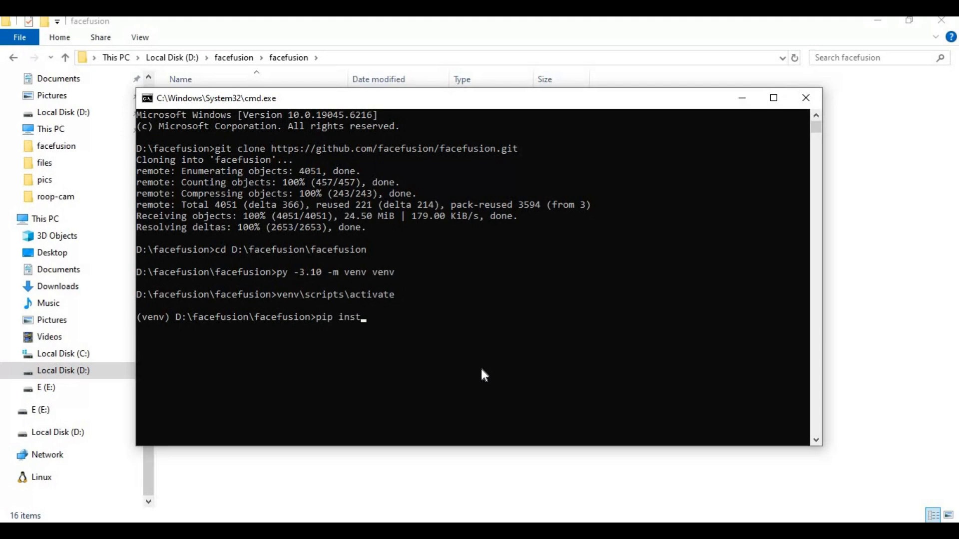
text(all)
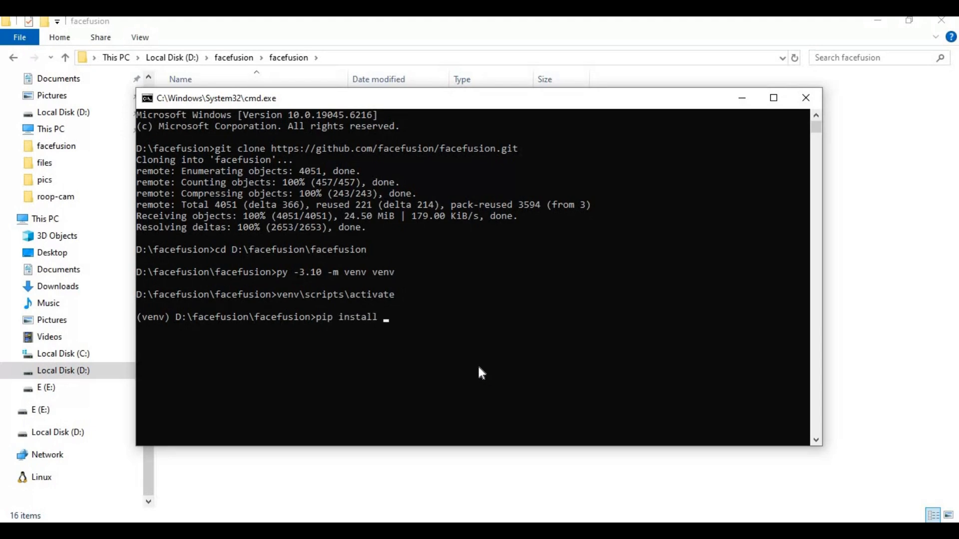
text(--u)
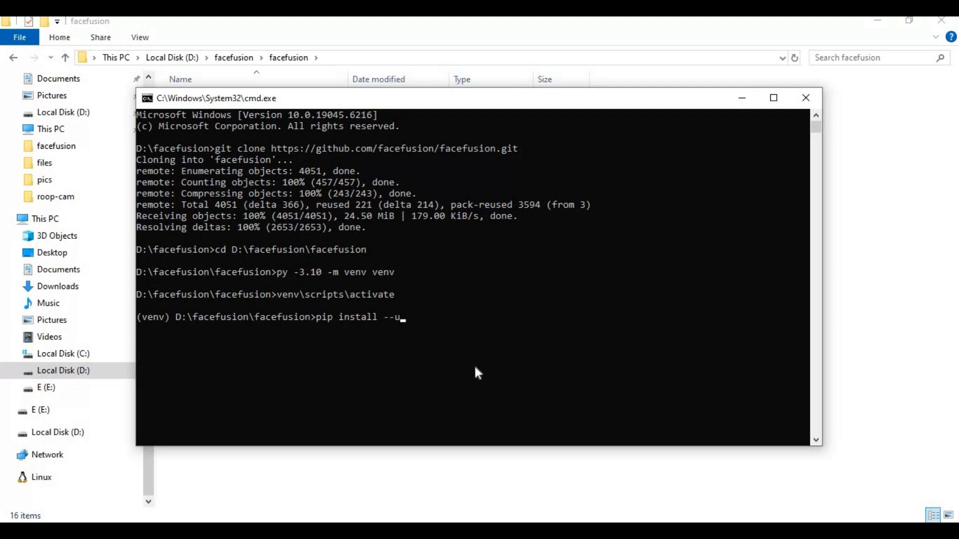
text(pgrade s)
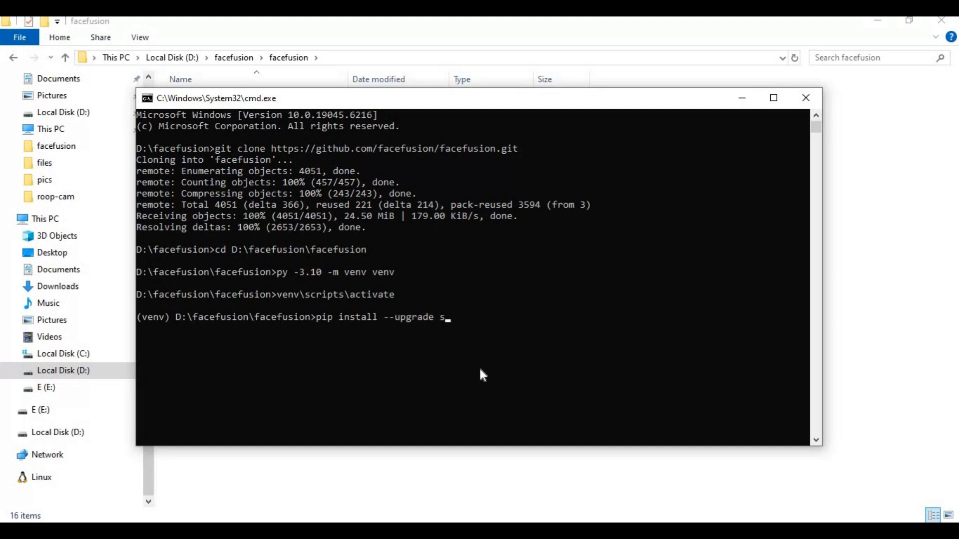
text(etu)
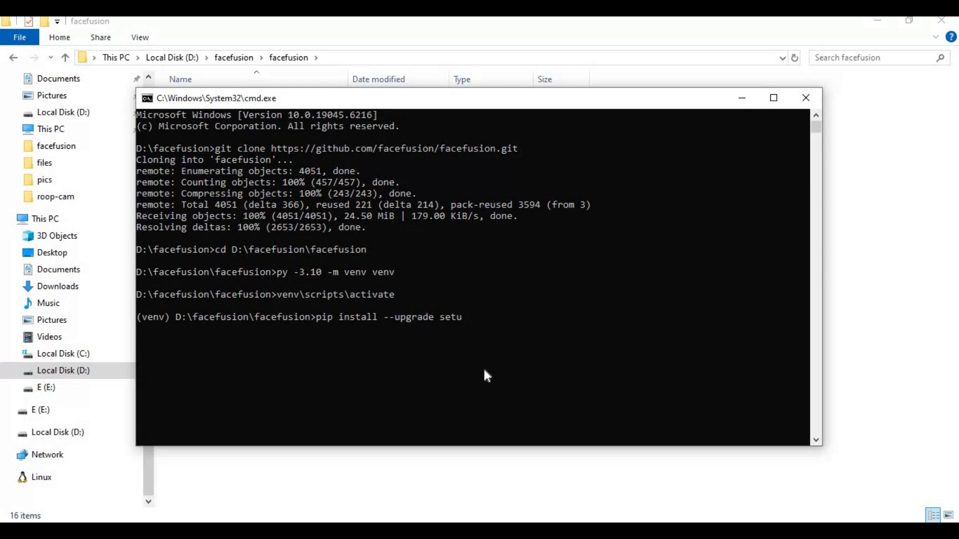
text(p)
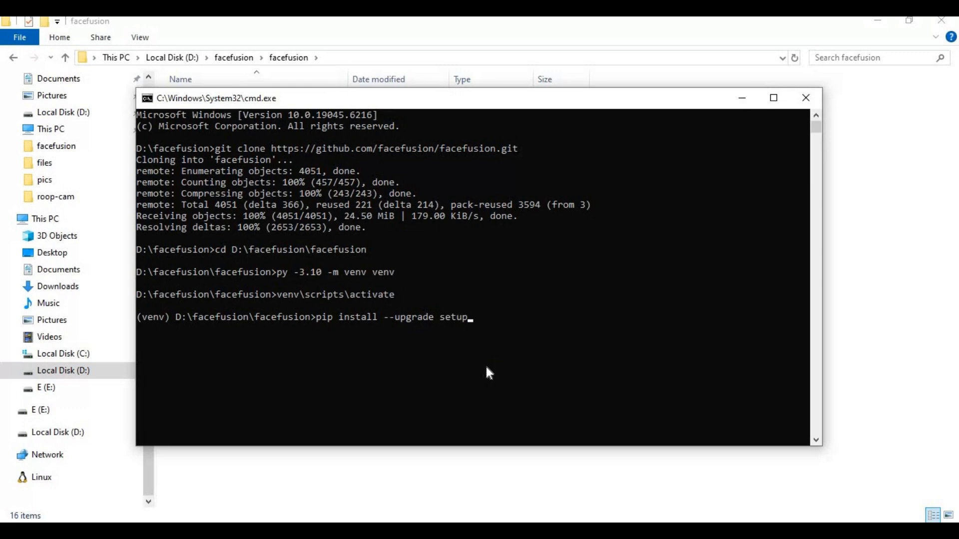
text(tools)
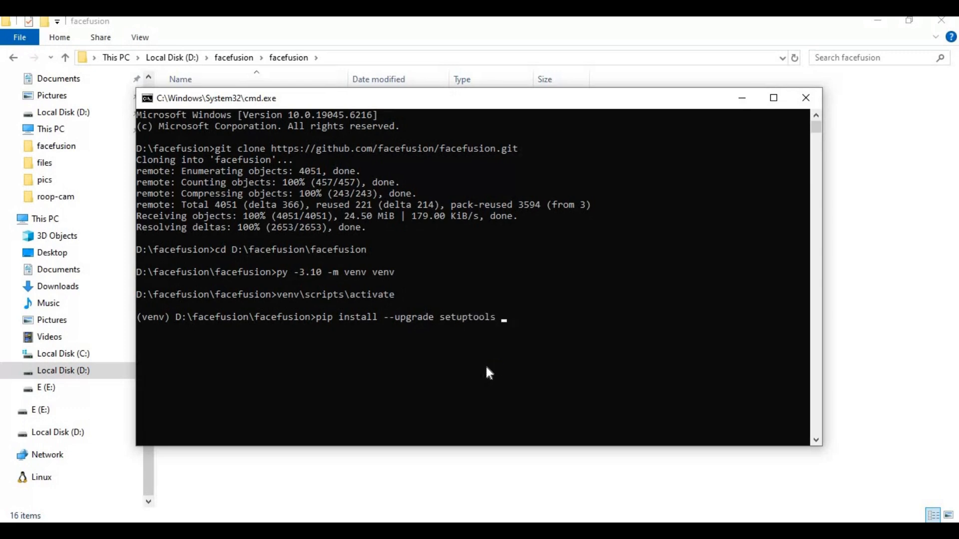
text(wheel)
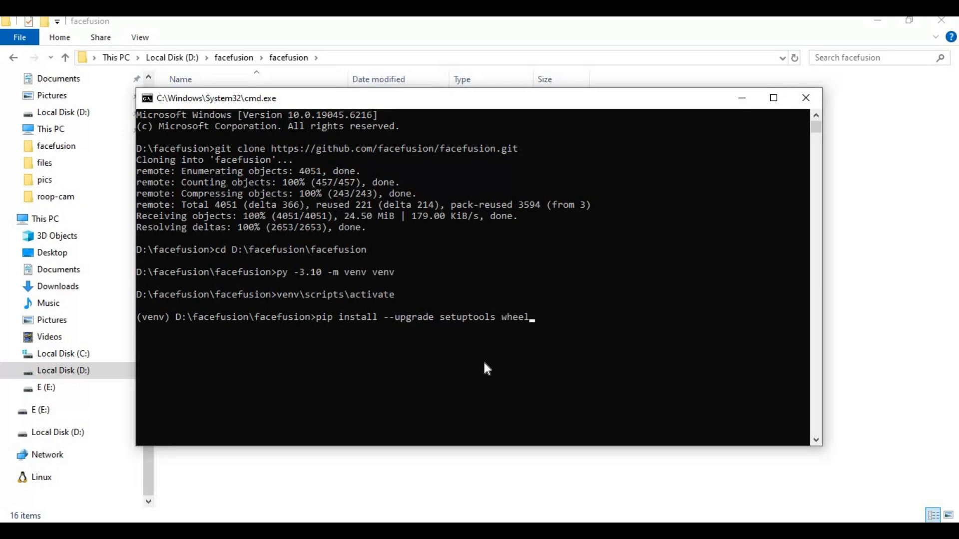
key(enter)
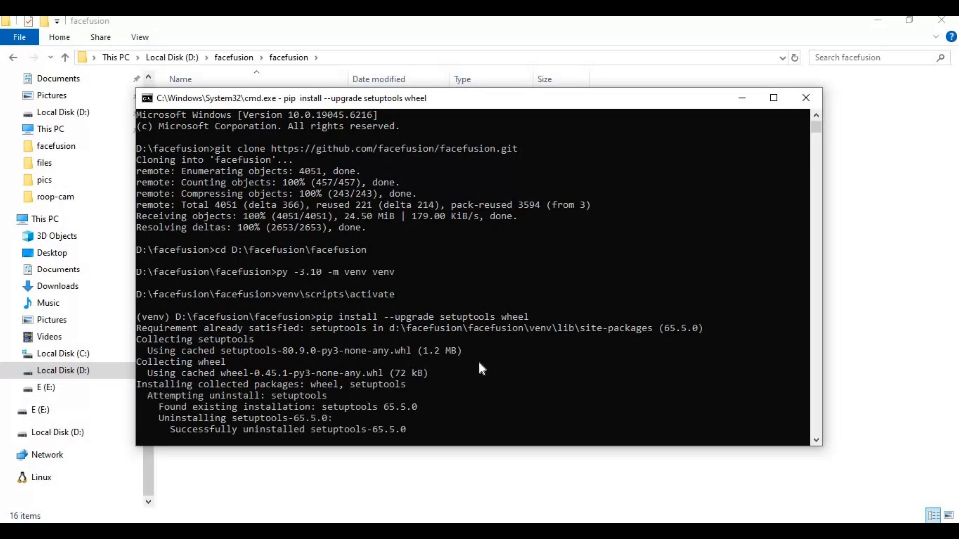
mouse_move(482, 372)
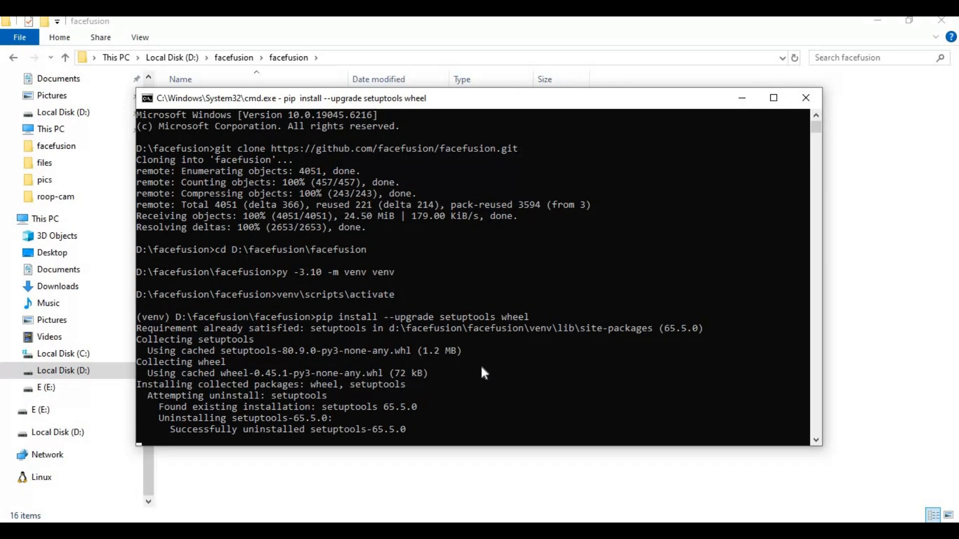
mouse_move(483, 372)
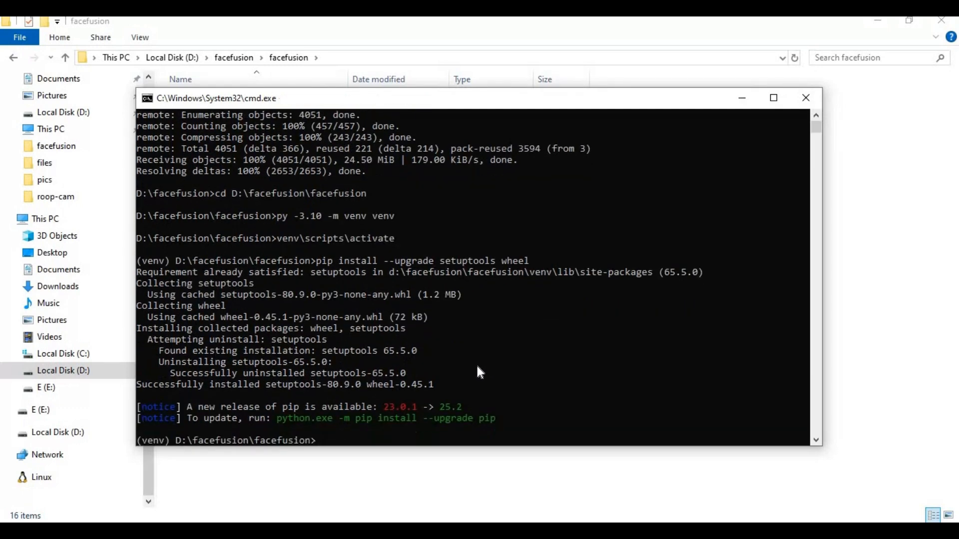
Step: Copy the suggested python.exe -m pip install --upgrade pip line and paste it at the prompt
drag(318, 419, 507, 418)
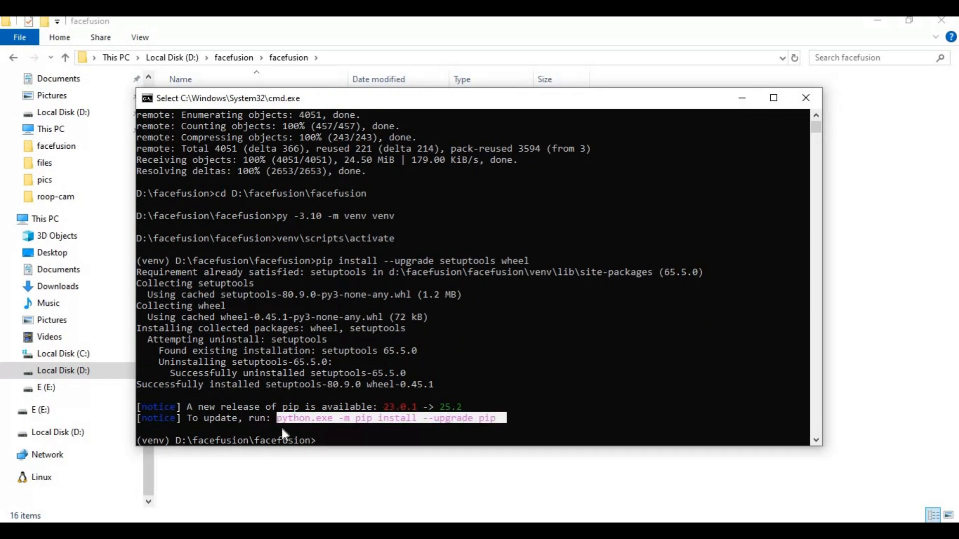
click(358, 440)
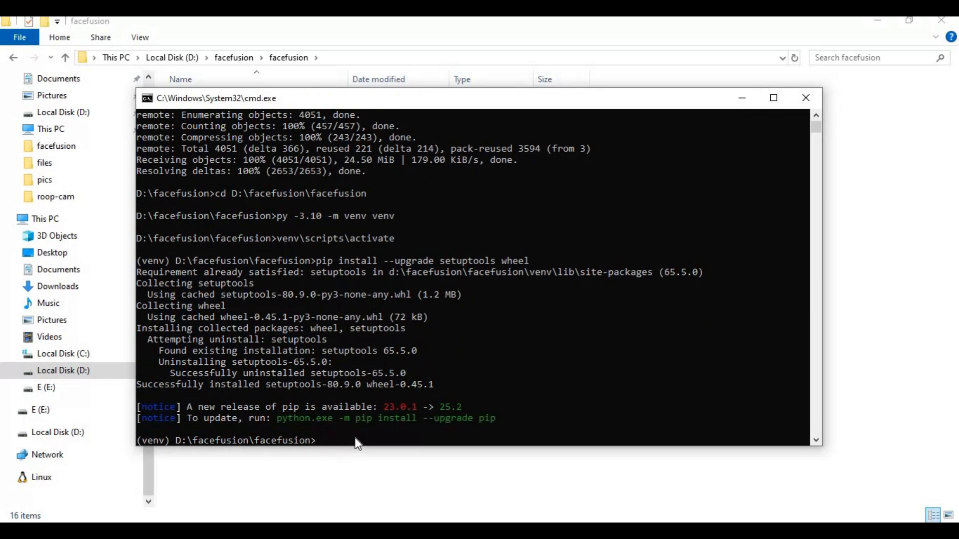
text(python.exe -m pip install --upgrade pip)
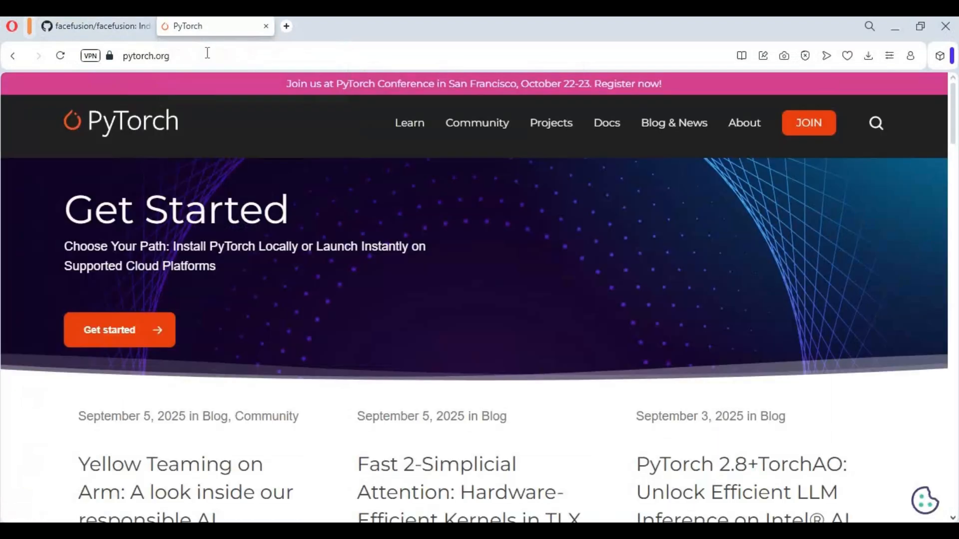
Step: Go to pytorch.org and scroll down to the Install PyTorch option selector
click(146, 55)
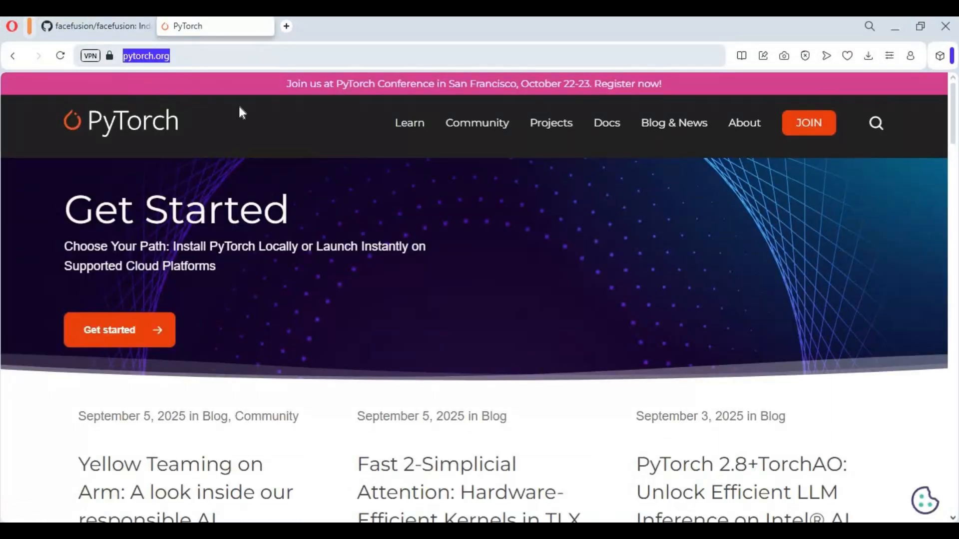
scroll(down, 3)
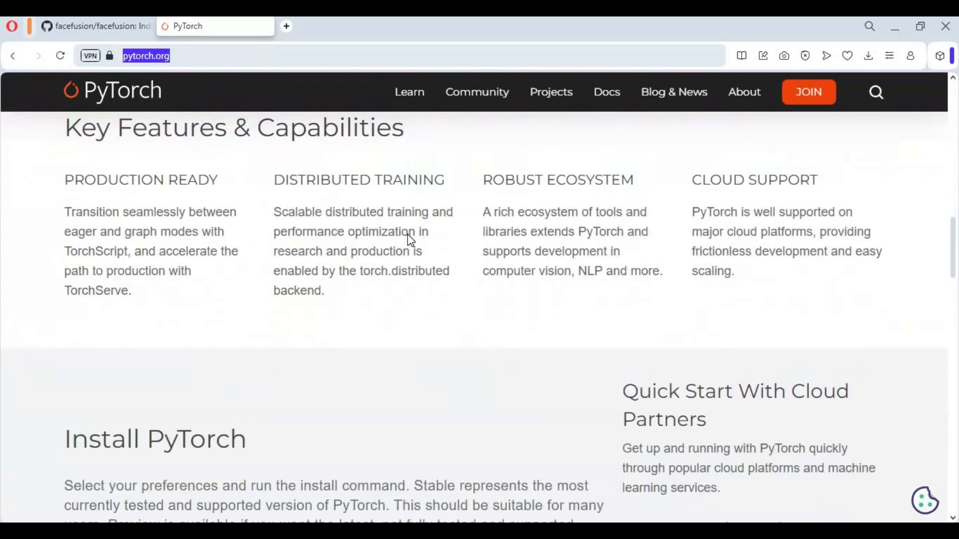
scroll(down, 3)
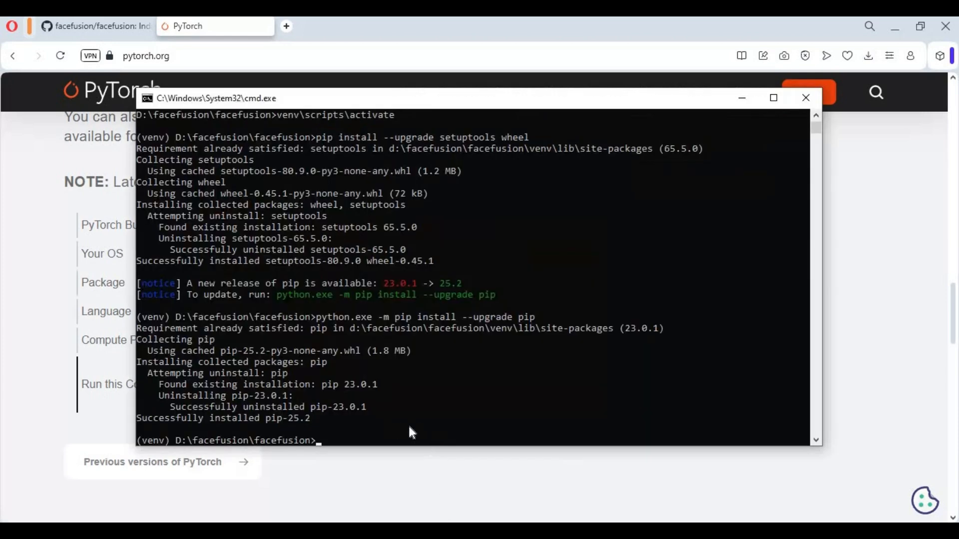
text(pip3 install torch torchvision --index-url https://download.pytorch.org/whl/cu128)
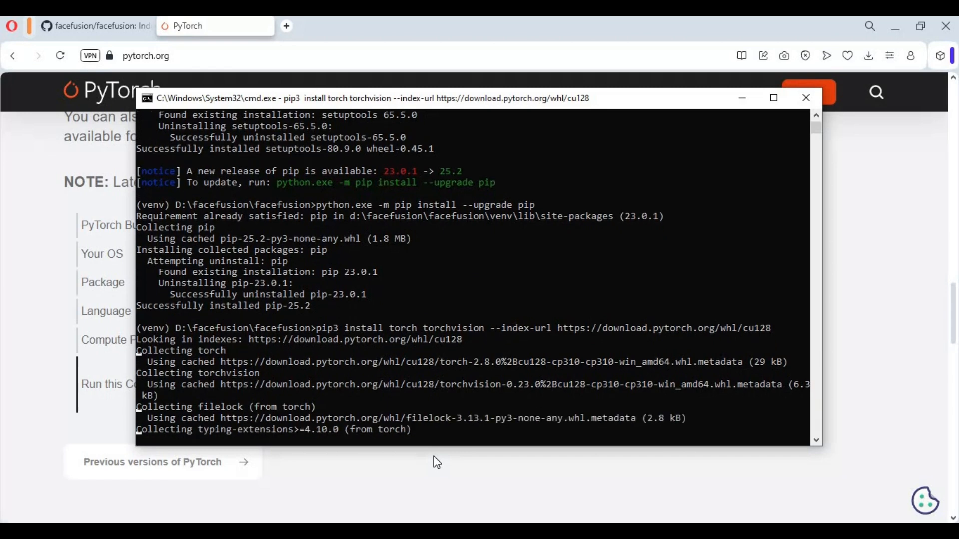
scroll(down, 3)
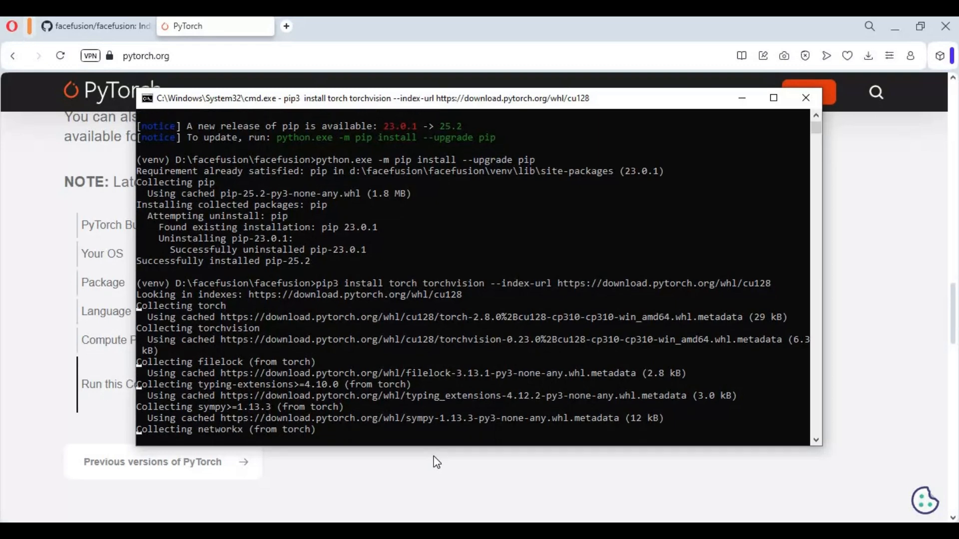
scroll(down, 3)
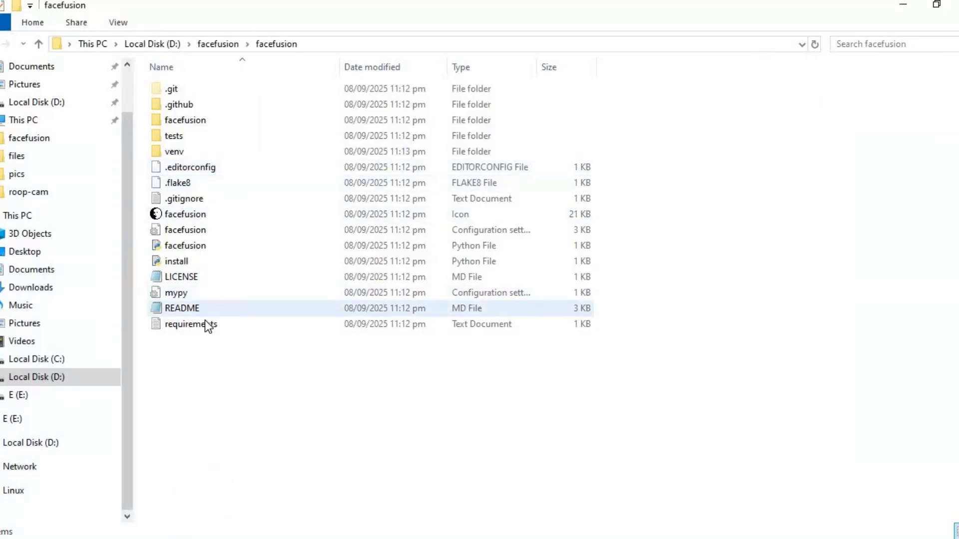
Step: Edit requirements.txt in Notepad, deleting the ==4.12.0.88 pin after opencv-python
click(191, 324)
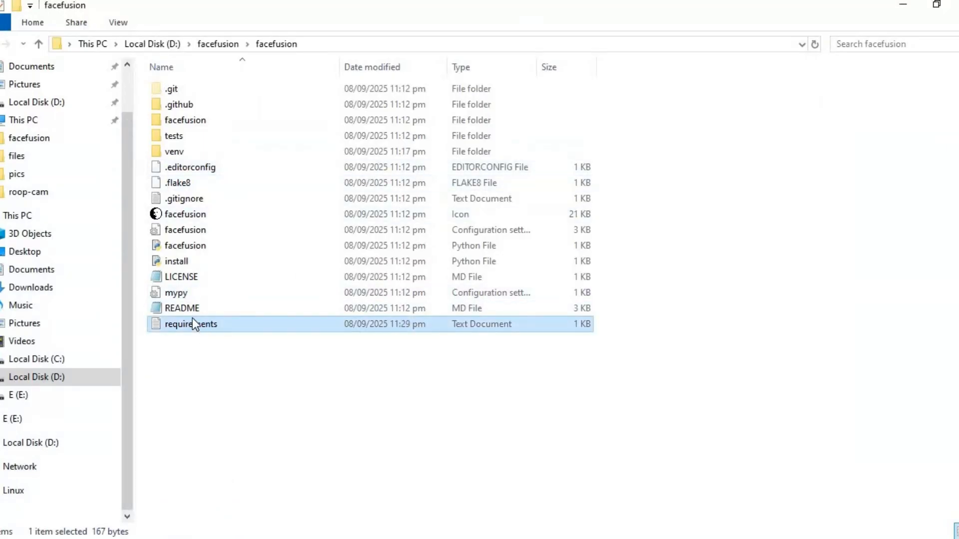
double_click(190, 323)
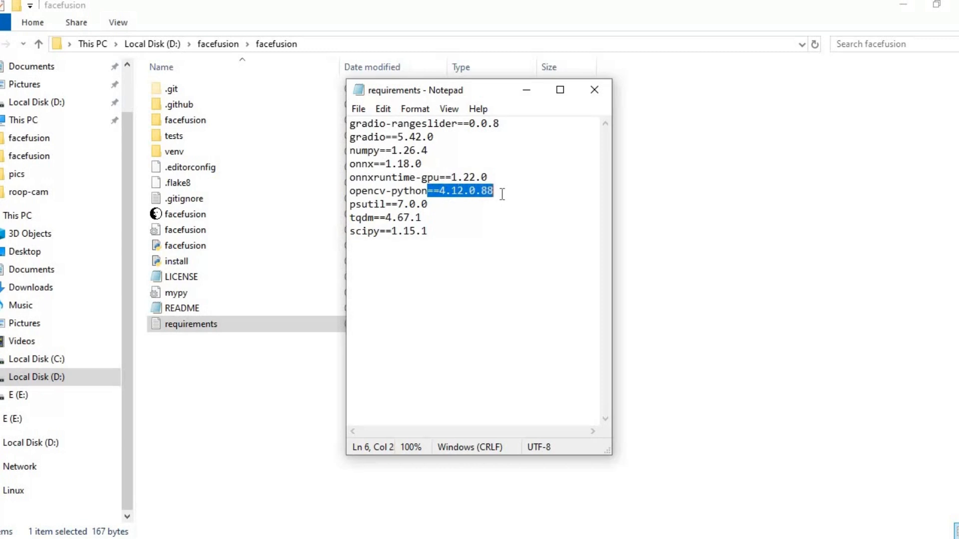
key(Delete)
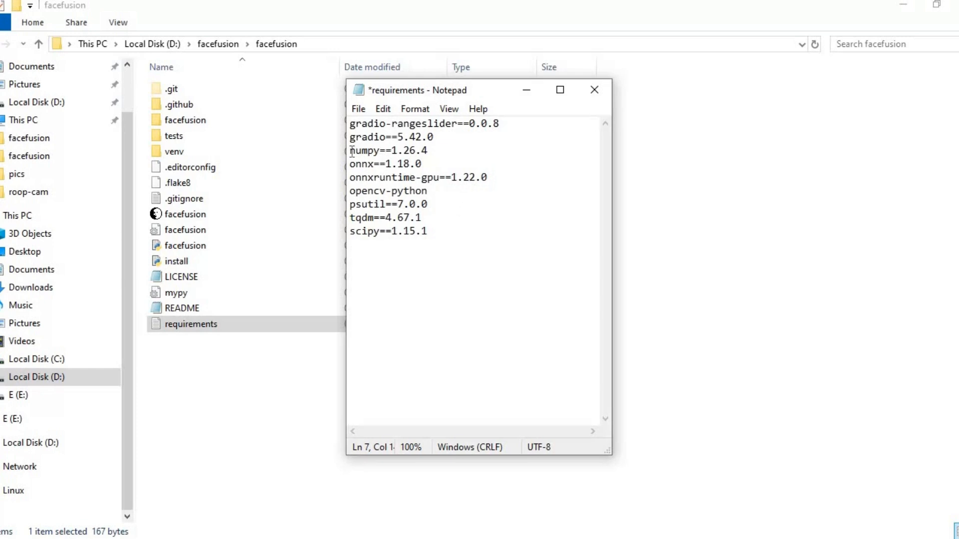
double_click(388, 150)
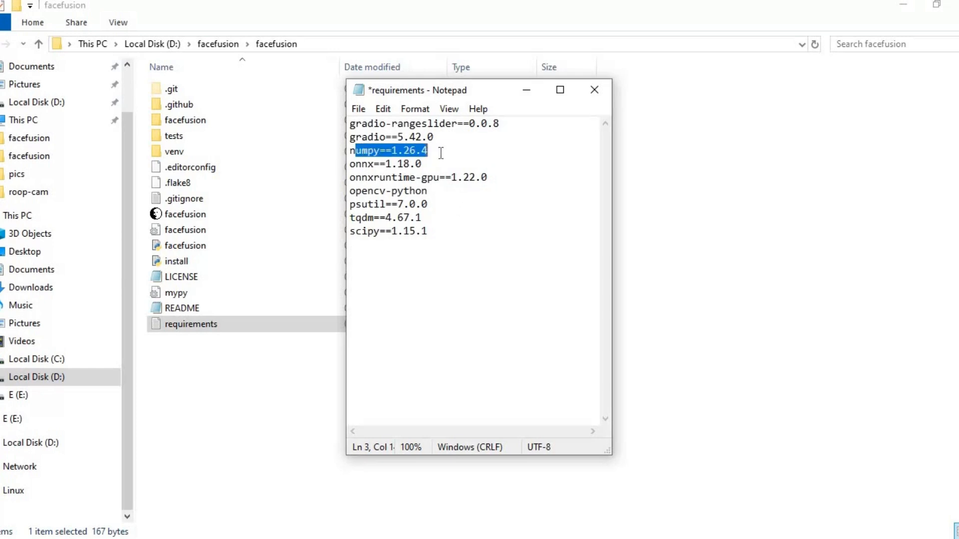
click(358, 109)
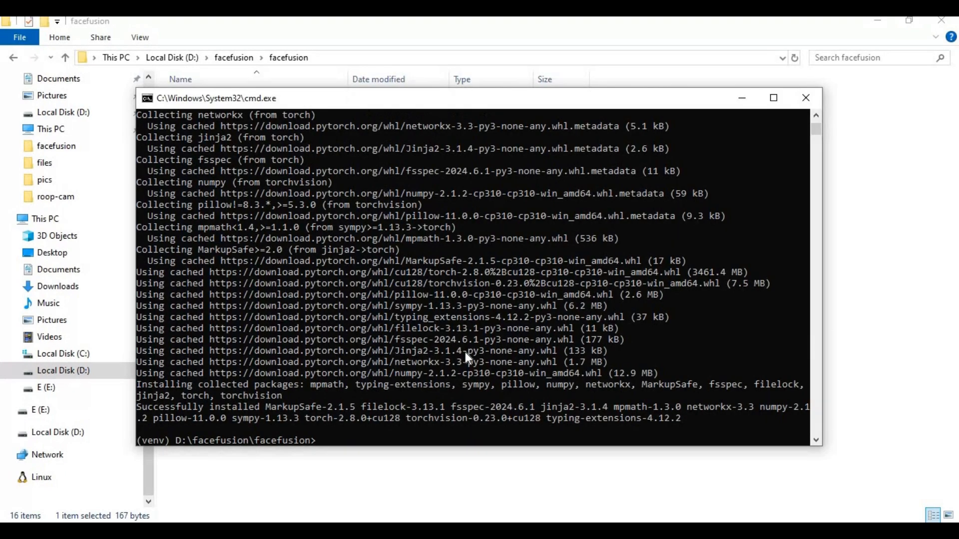
Step: Run pip install -r requirements.txt in the venv and let all dependencies install
text(pip ins)
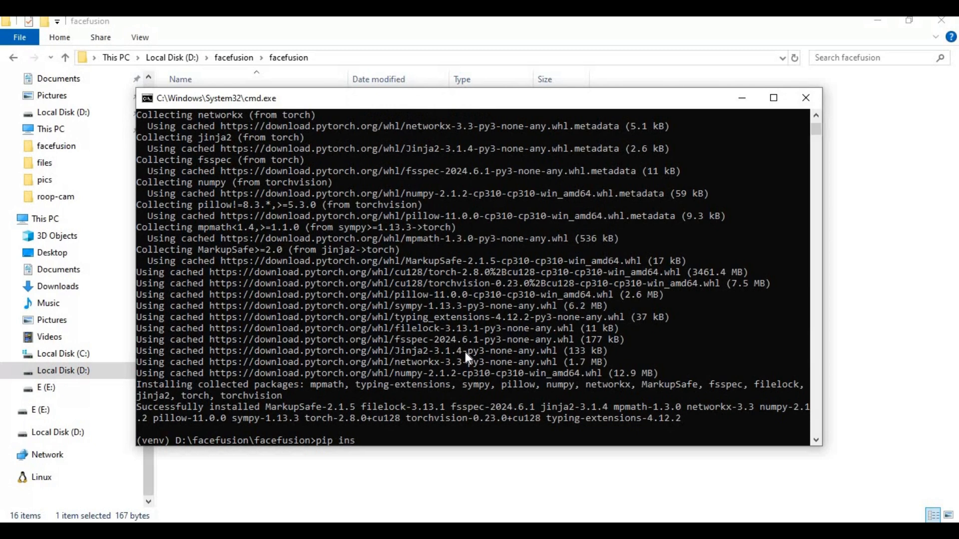
text(tall -)
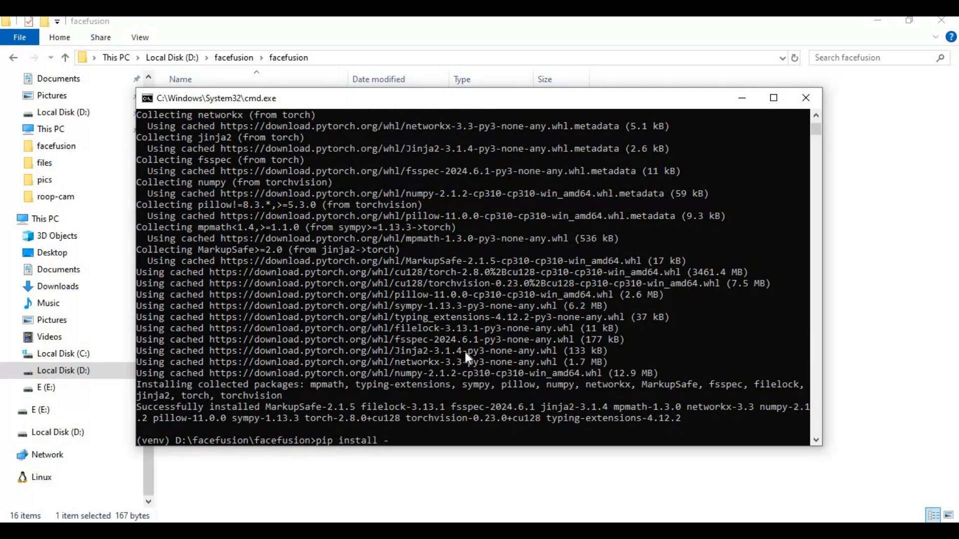
text(r req)
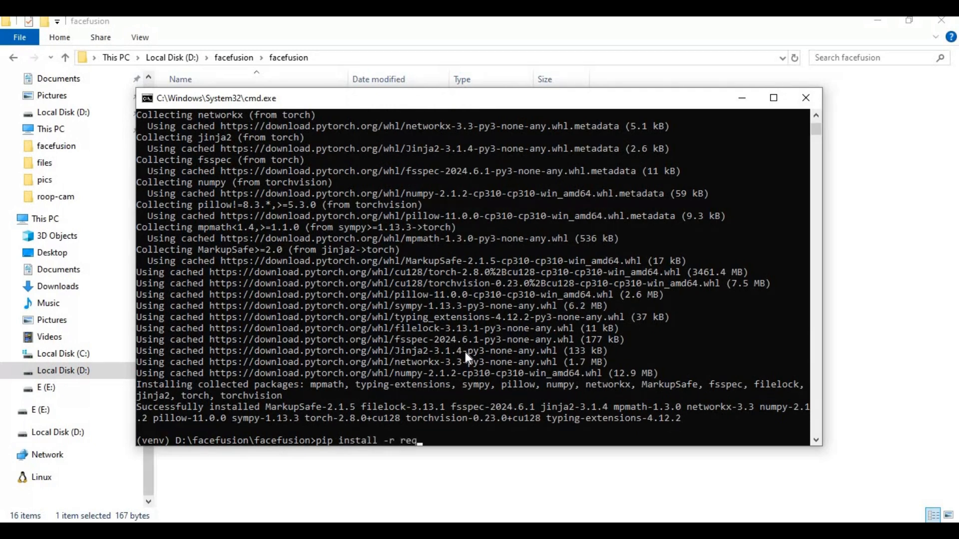
text(uirem)
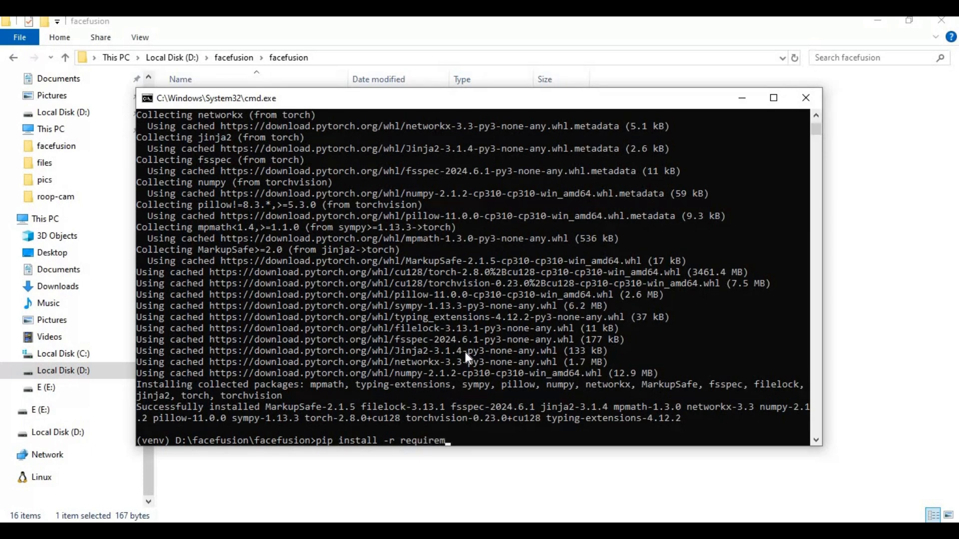
text(ents.txt)
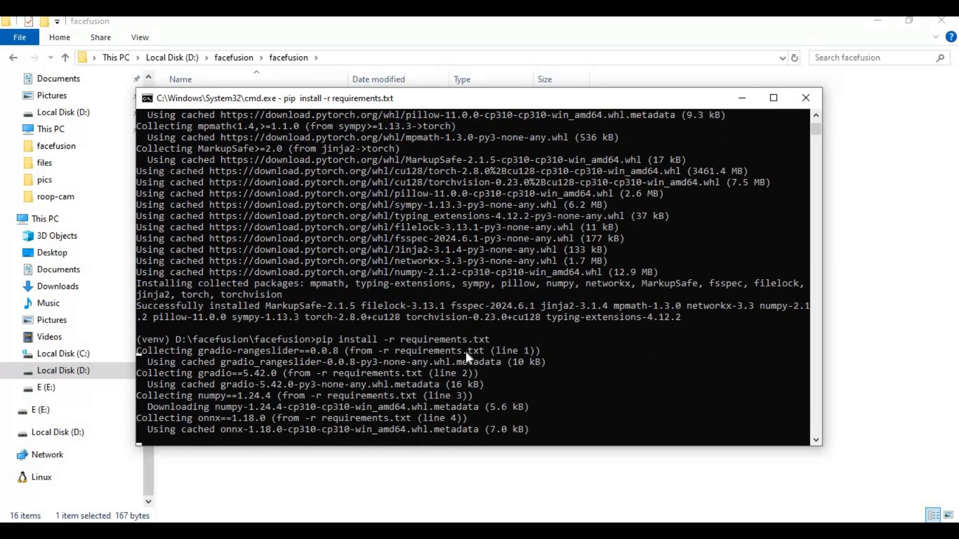
scroll(down, 3)
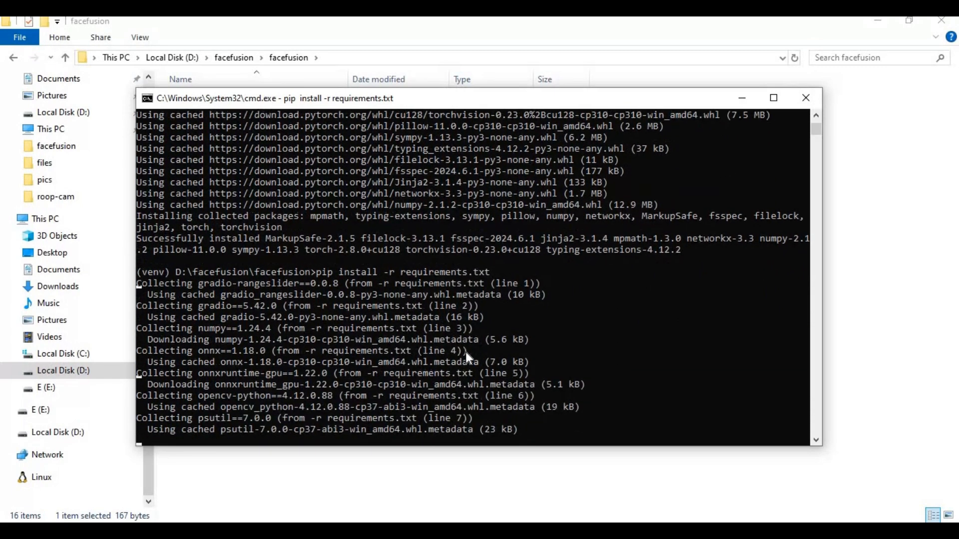
scroll(down, 3)
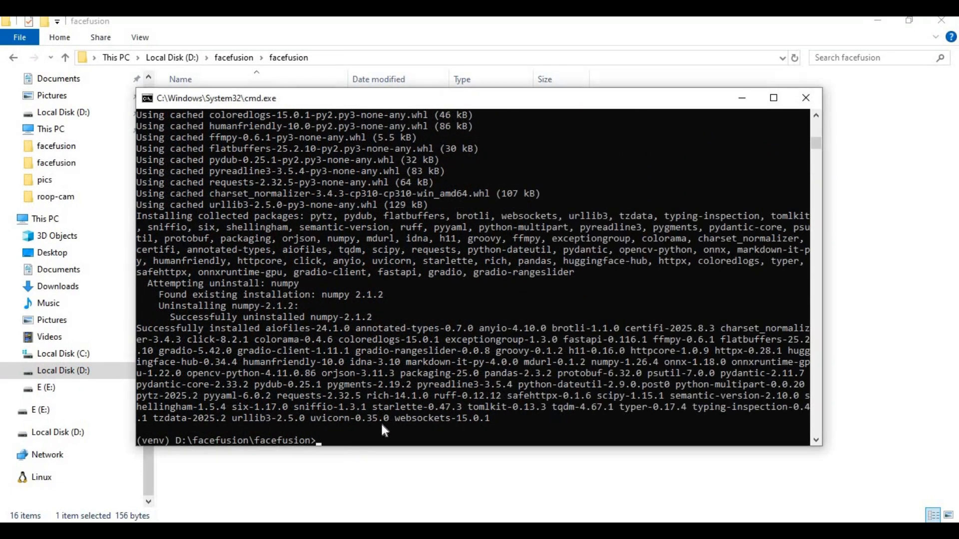
text(python)
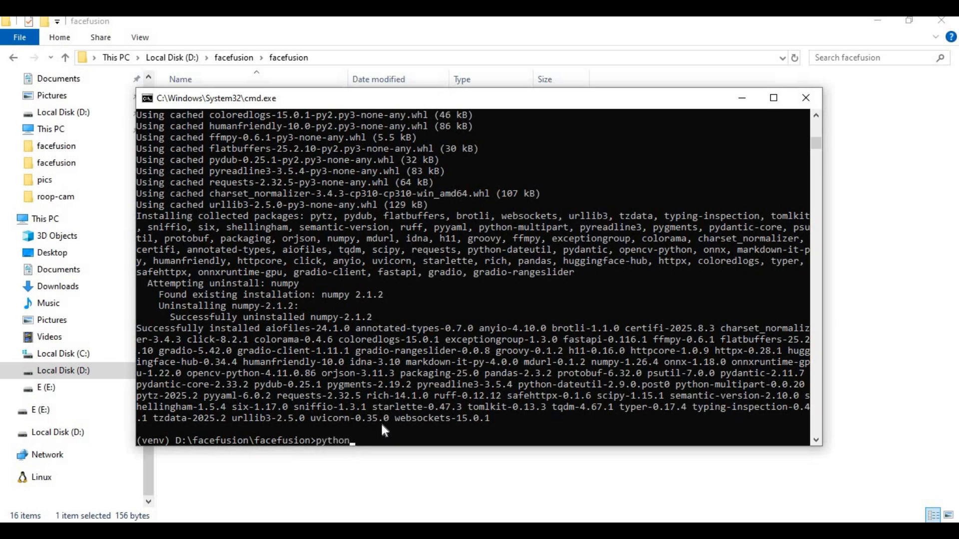
Step: Run 'python facefusion.py run' so FaceFusion 3.4.0 starts at 127.0.0.1:7860 in the browser
text(facefusi)
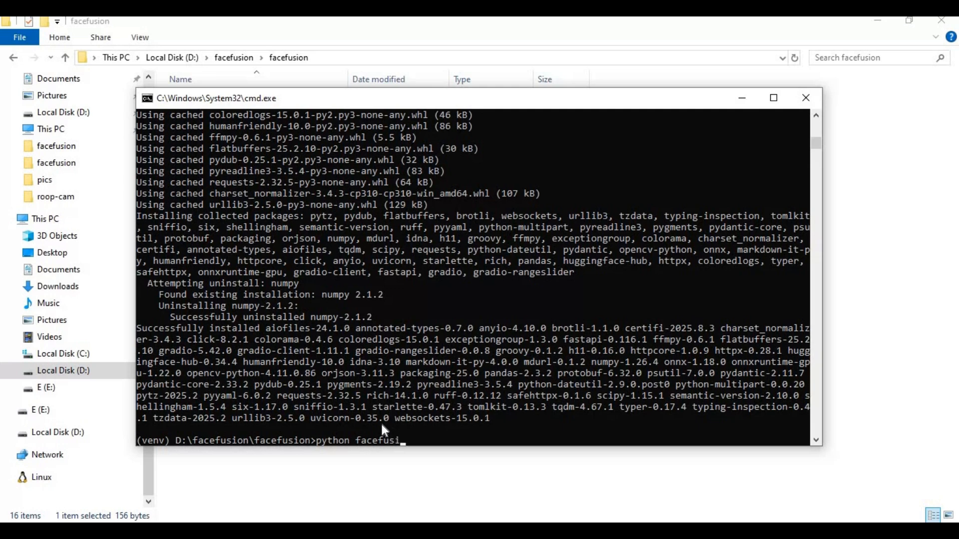
text(on)
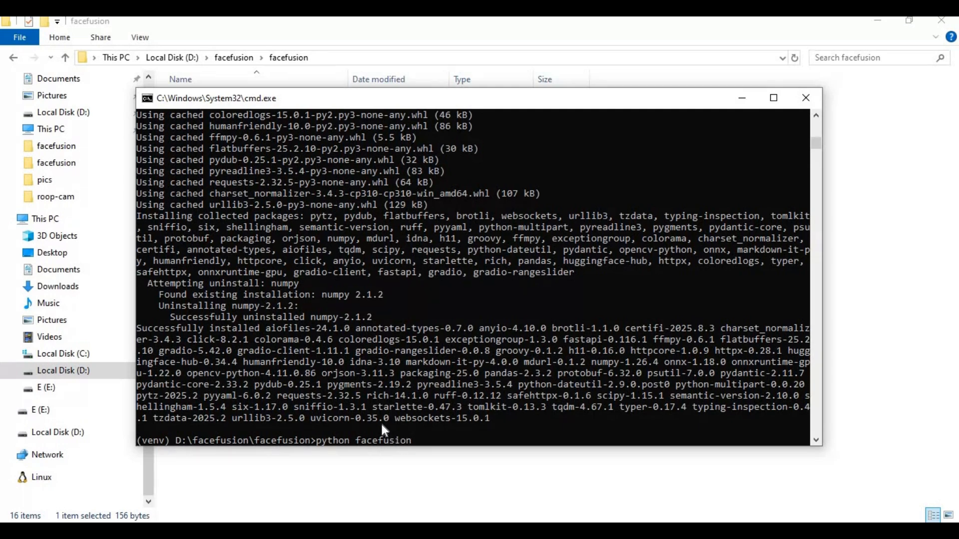
text(.py)
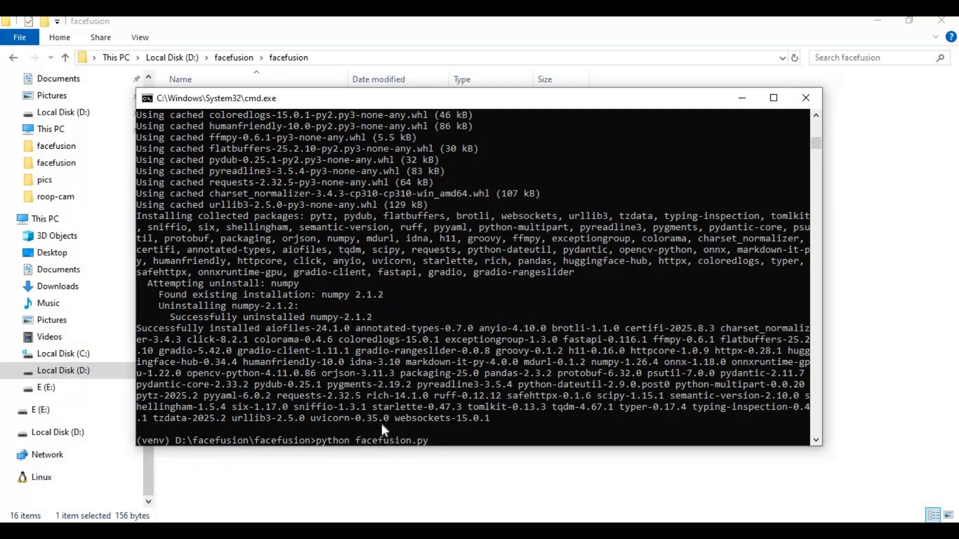
text(run)
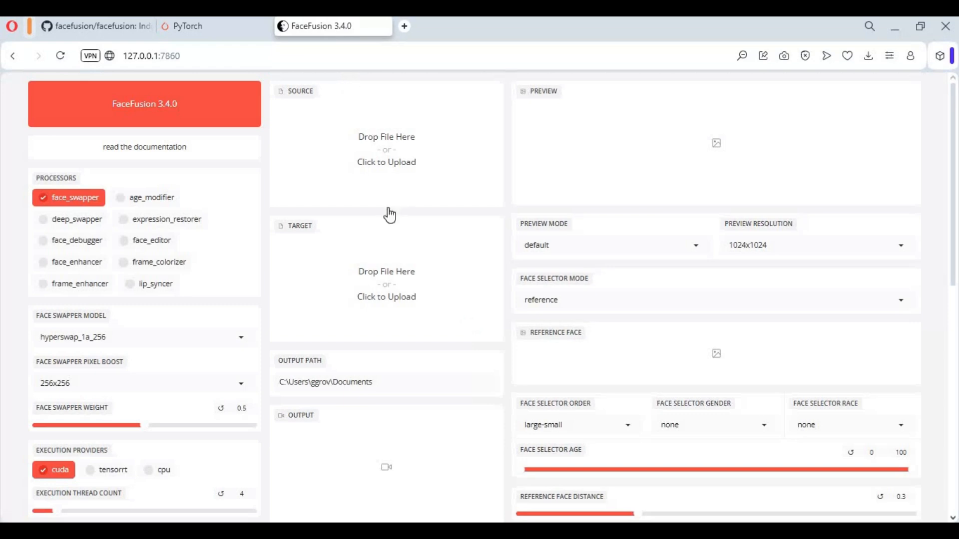
Step: Scroll down through the FaceFusion 3.4.0 web interface to review its panels
scroll(down, 3)
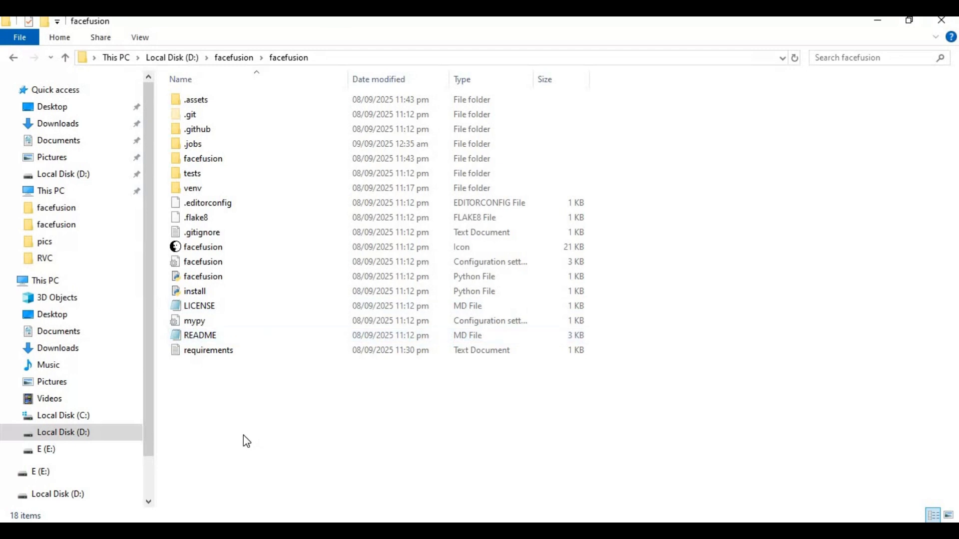
Step: Create a new empty text document in the facefusion folder and open it in Notepad
right_click(245, 440)
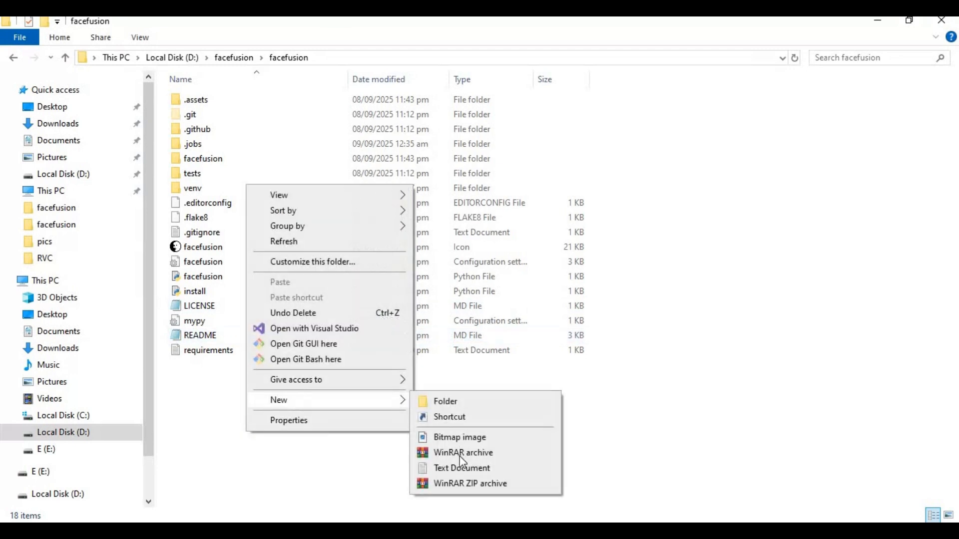
click(461, 467)
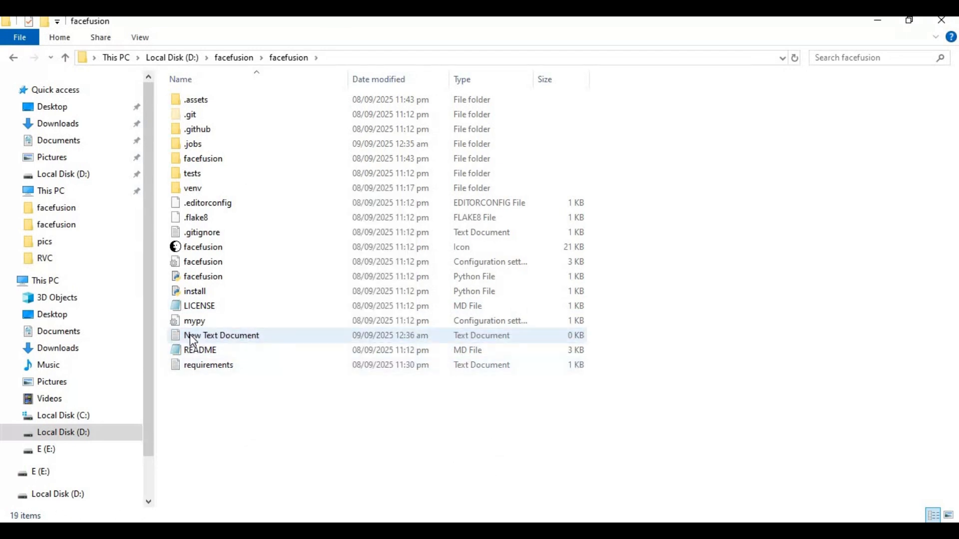
double_click(221, 335)
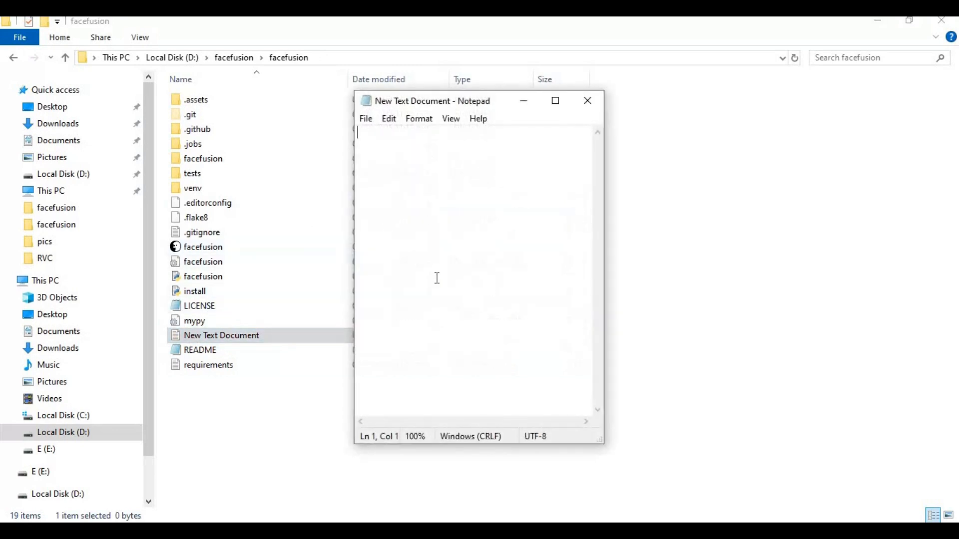
text(@echo off)
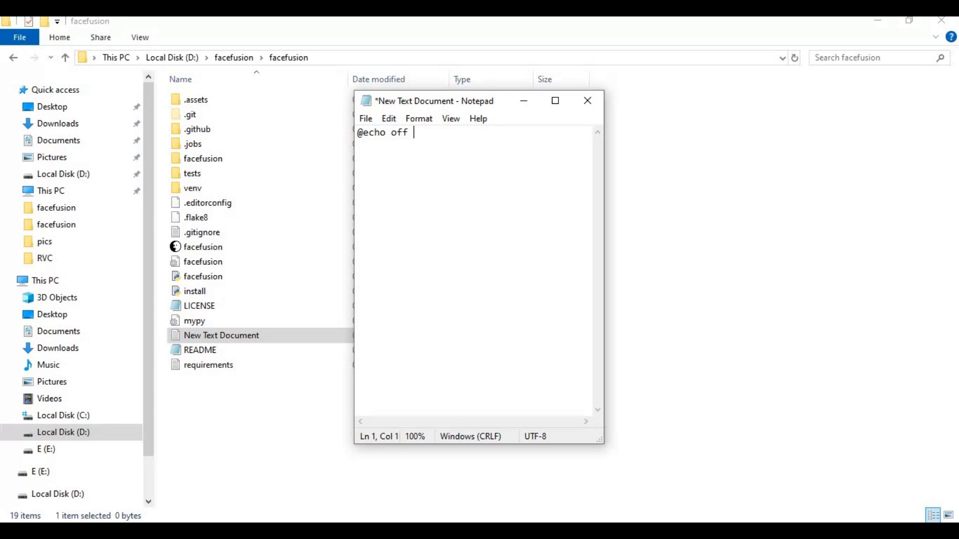
text(ca)
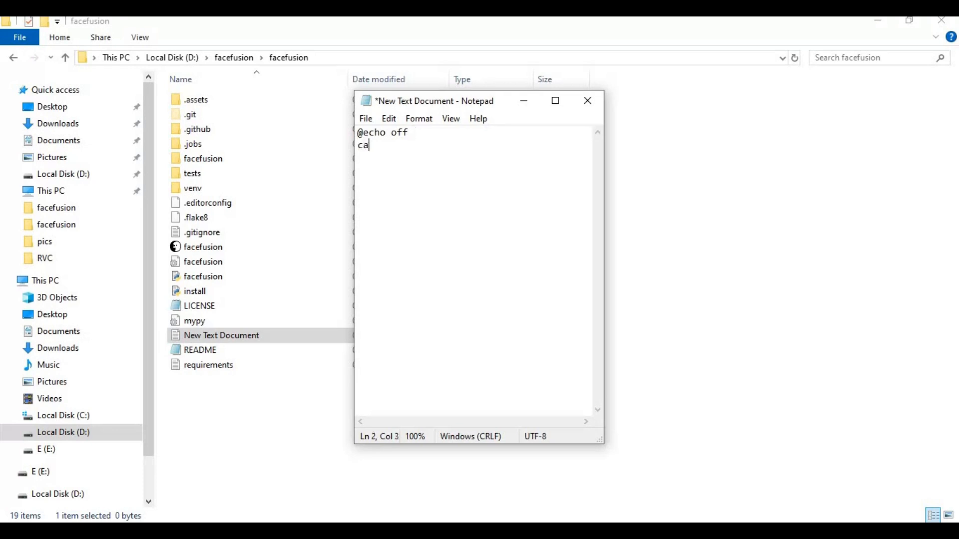
text(ll venv)
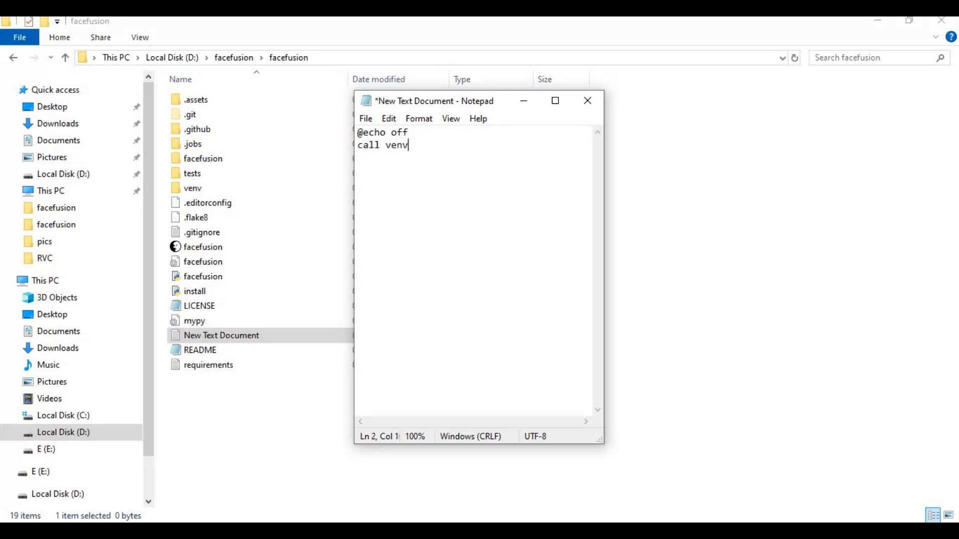
text(\)
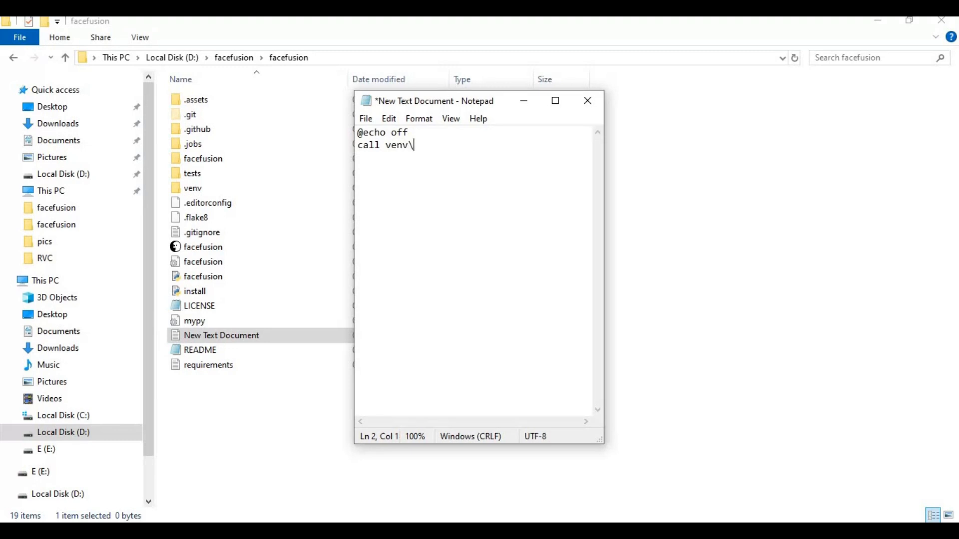
text(scri)
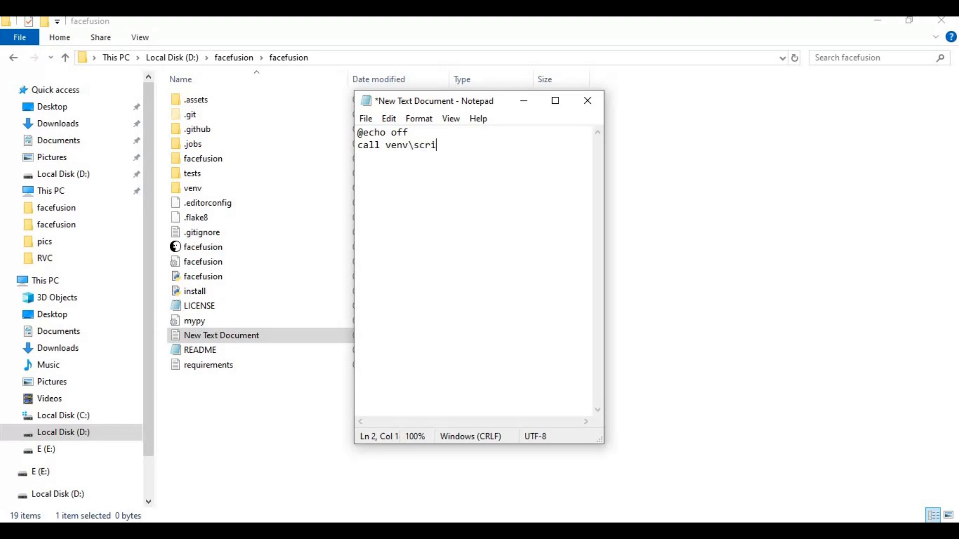
text(pts\)
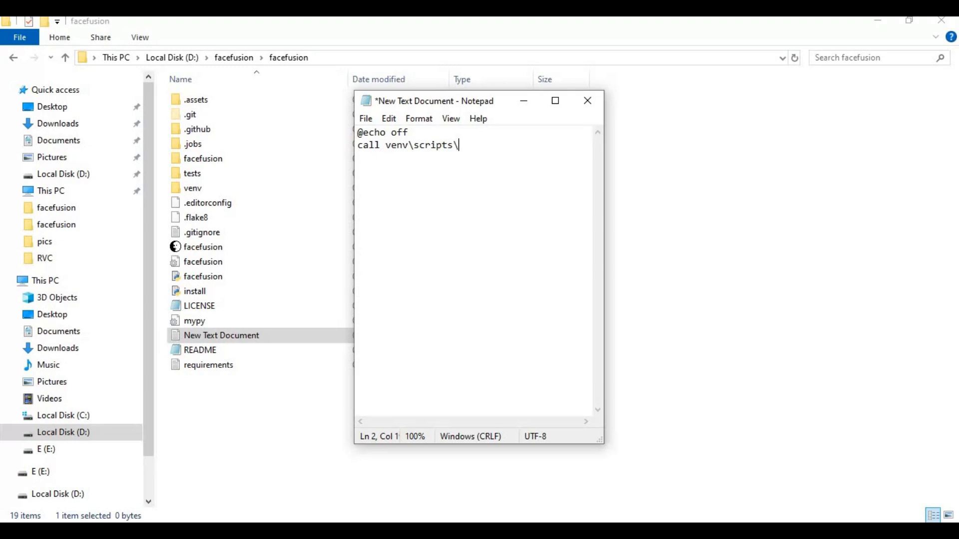
text(activate)
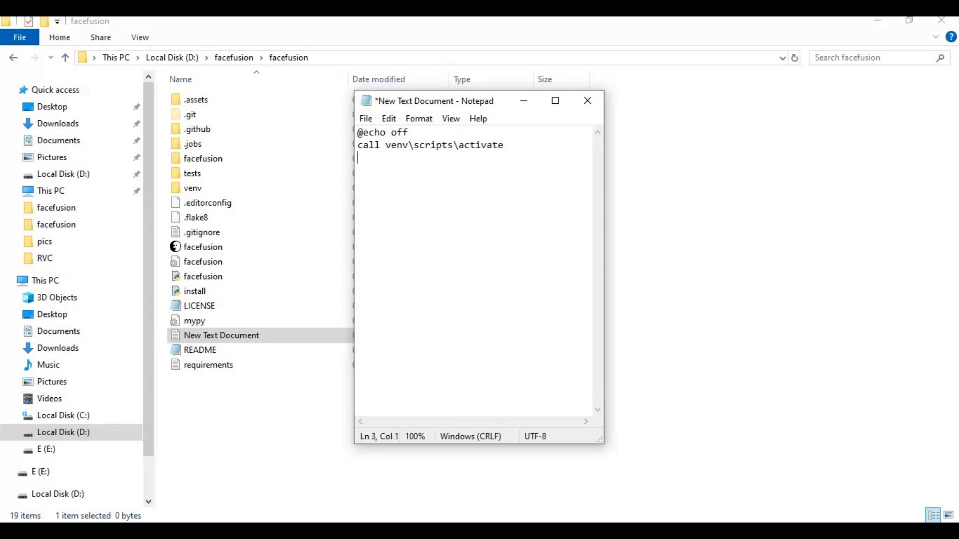
Step: Add 'python facefusion.py run' and 'pause' lines to finish the batch script
text(python fac)
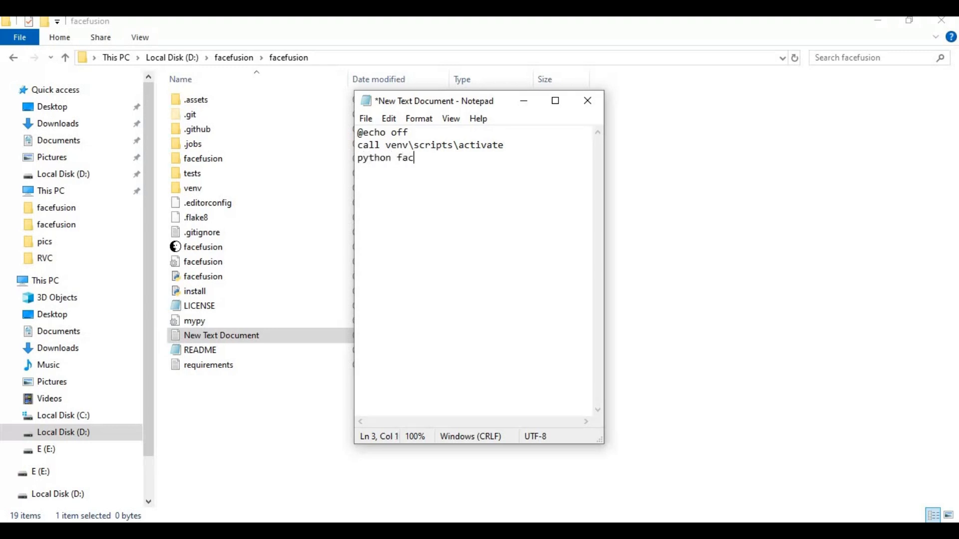
text(efusio)
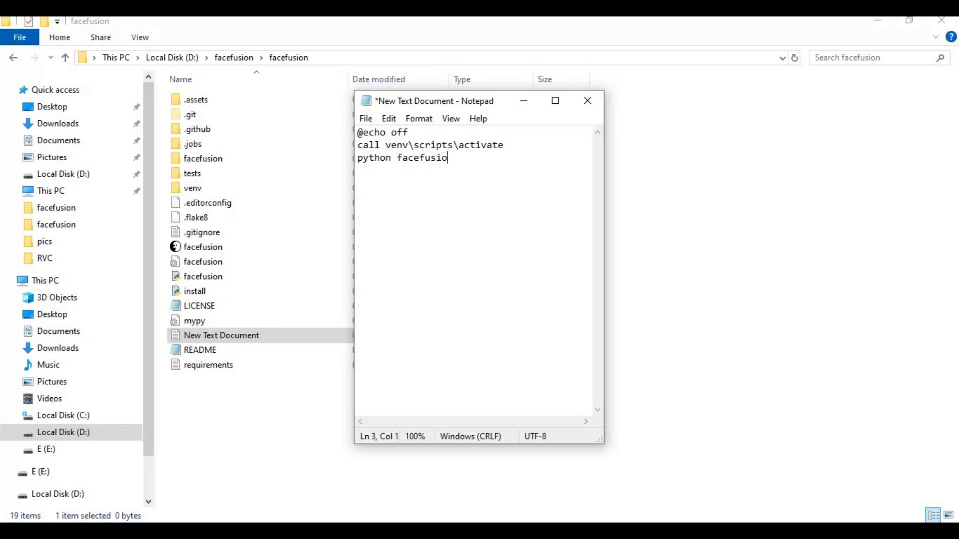
text(n.py)
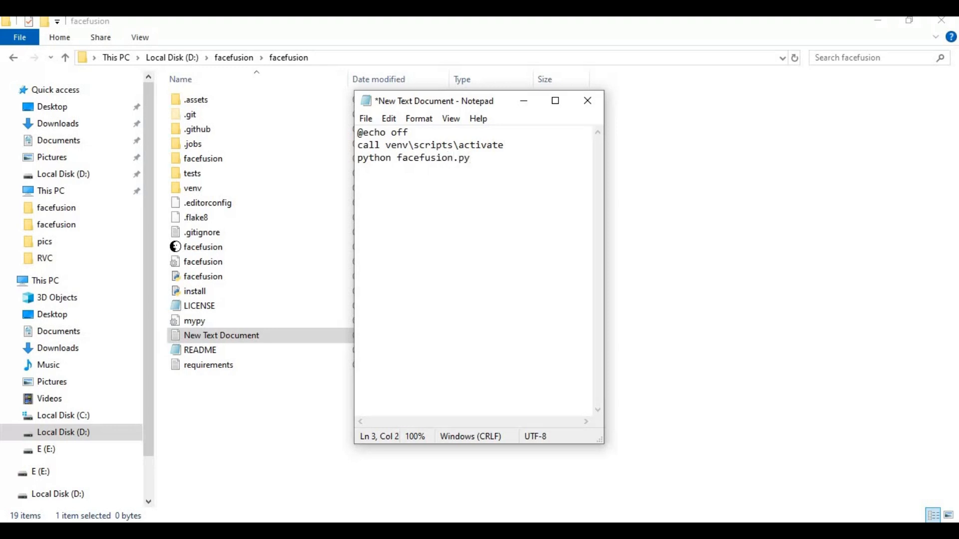
text(r)
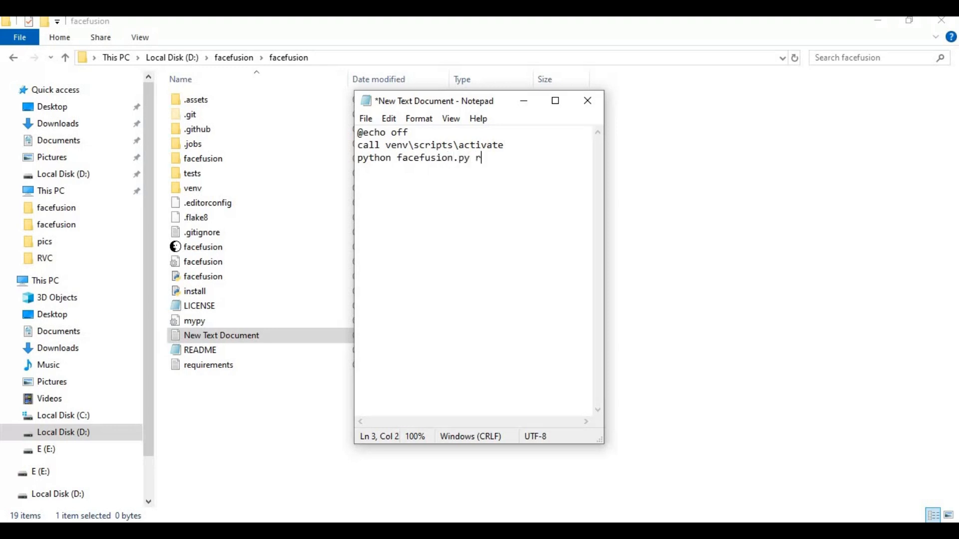
text(un)
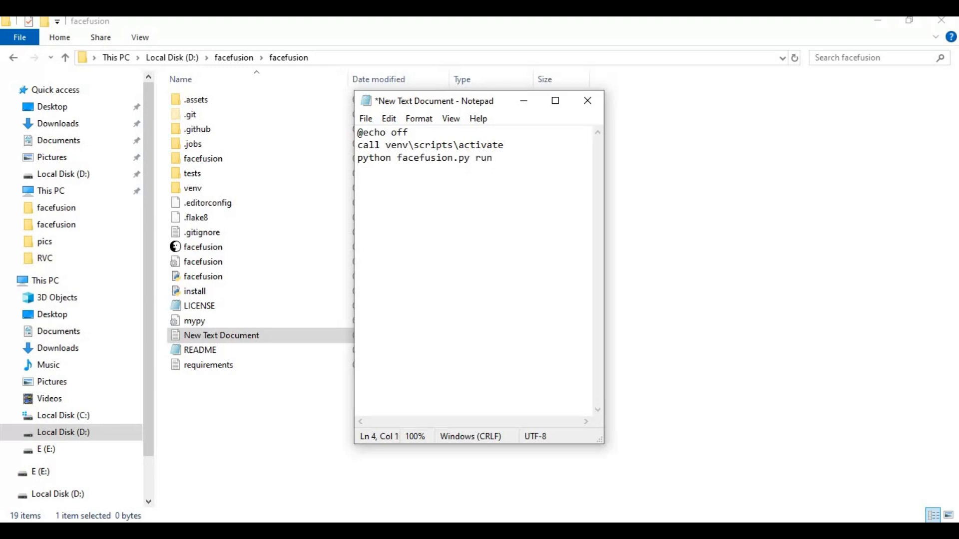
text(paus)
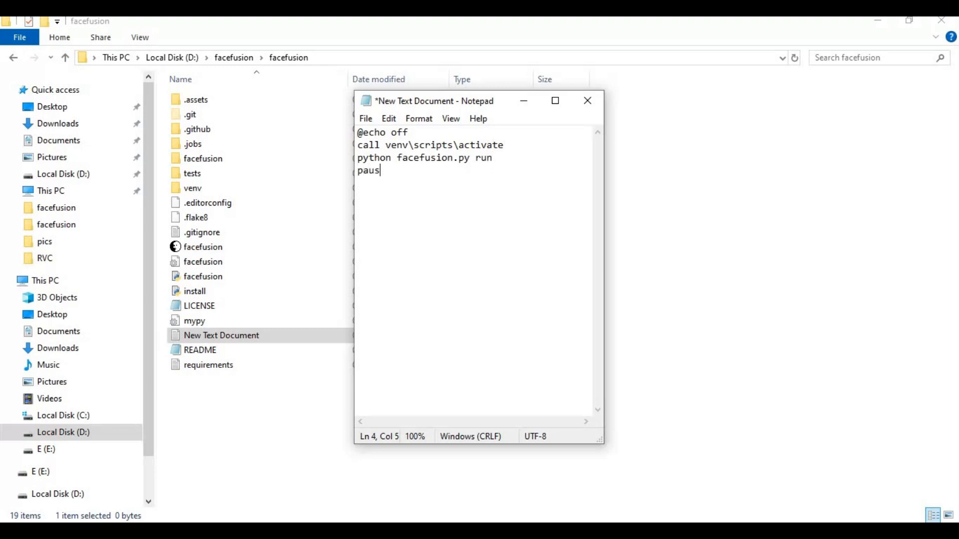
click(365, 118)
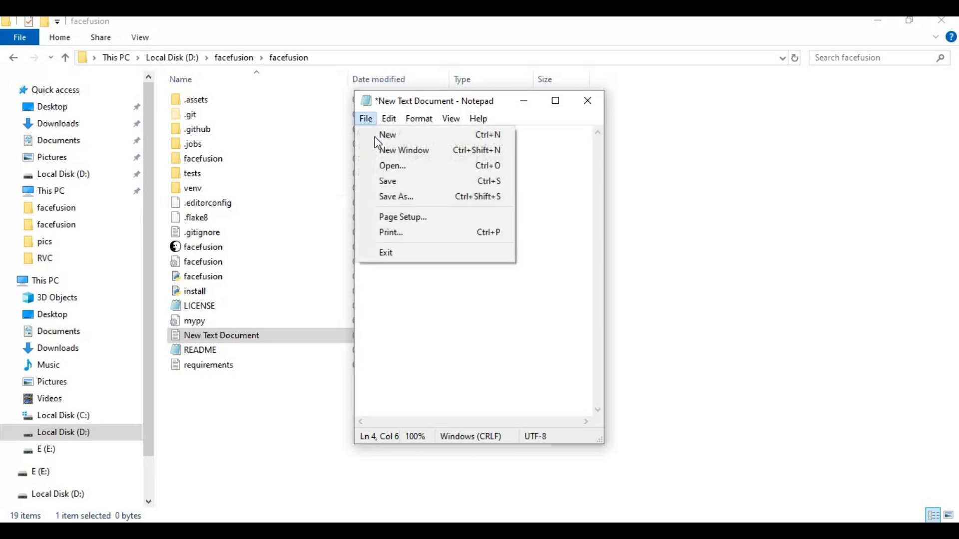
Step: Save the script as Run.bat in the facefusion folder
click(395, 197)
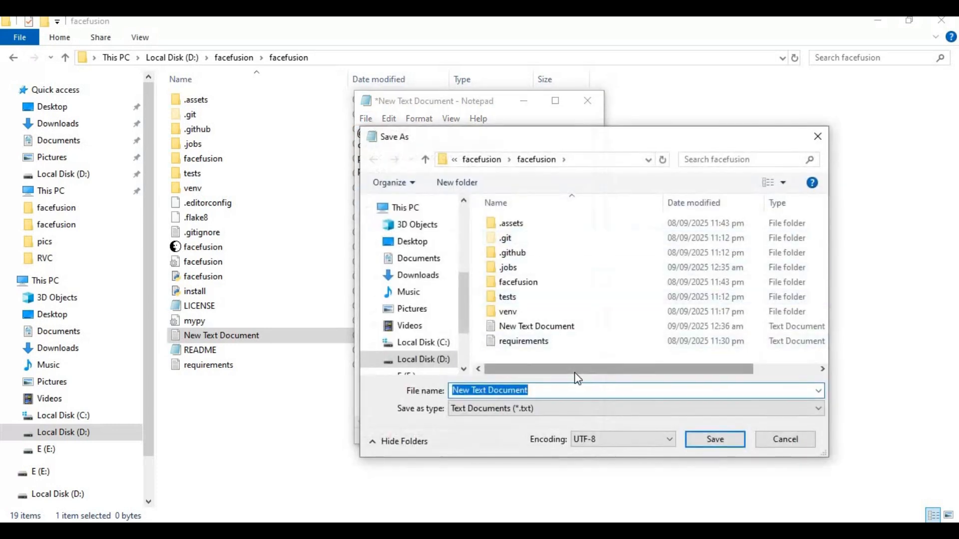
text(Run)
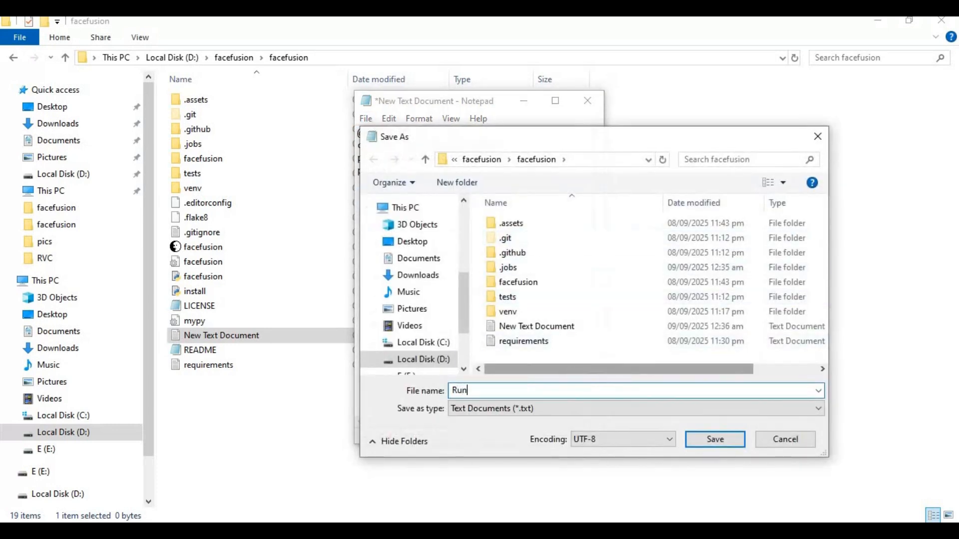
text(.bat)
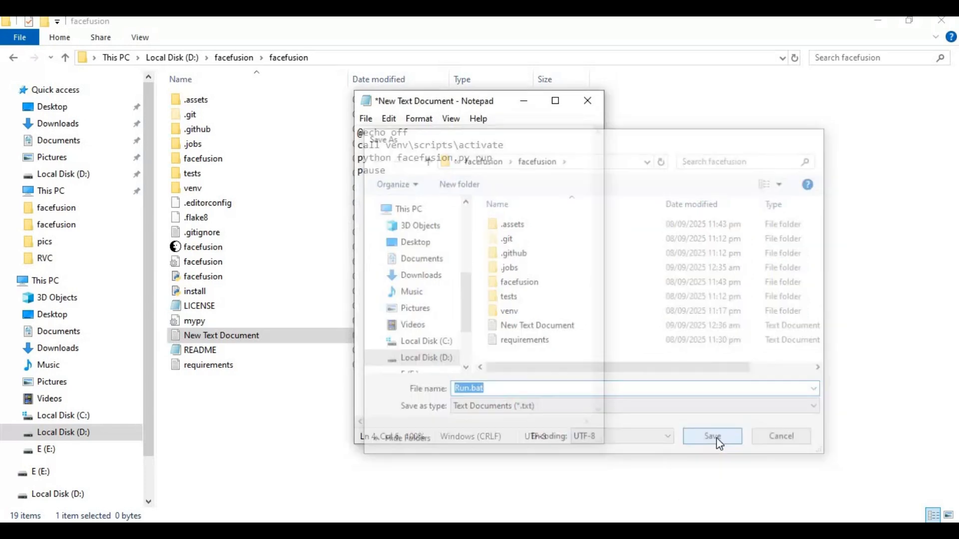
click(712, 436)
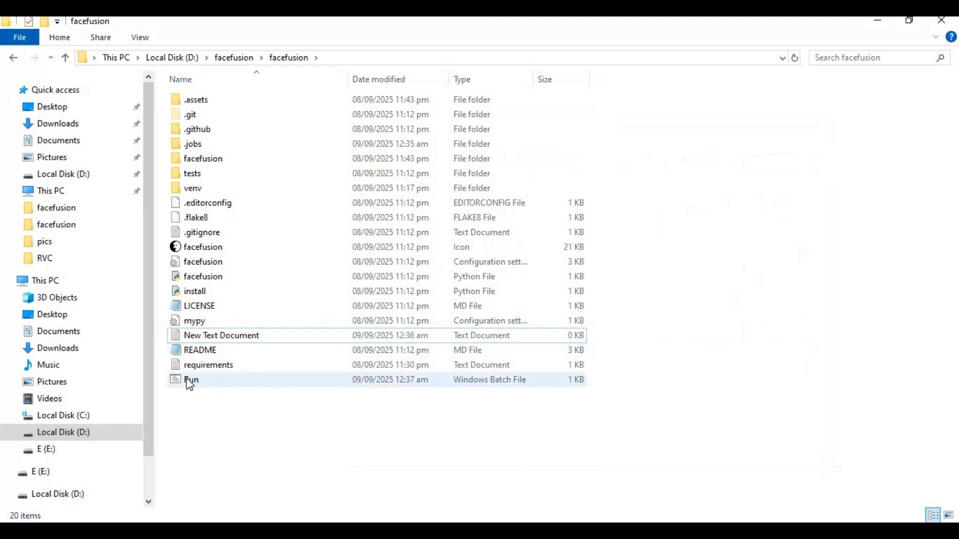
Step: Launch Run.bat so FaceFusion 3.4.0 opens in the browser
click(191, 380)
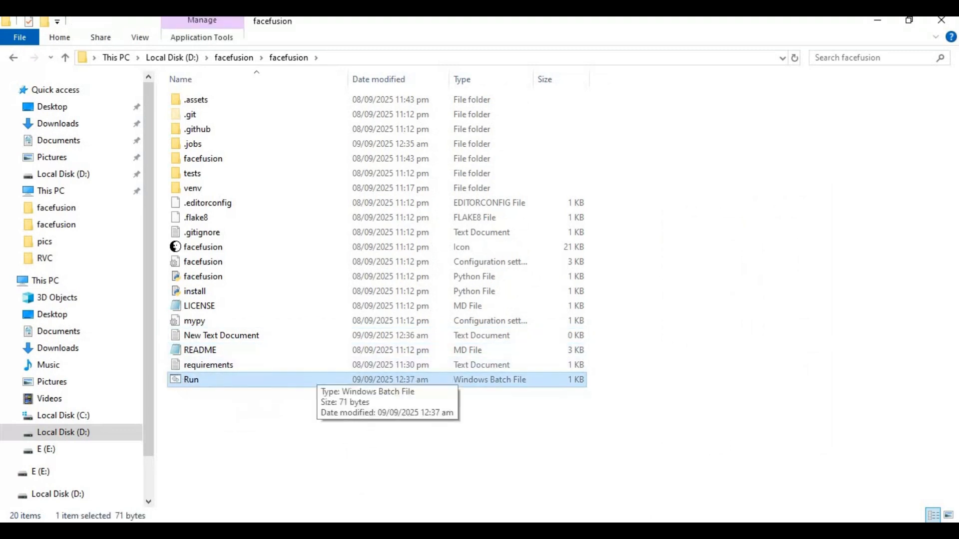
double_click(190, 379)
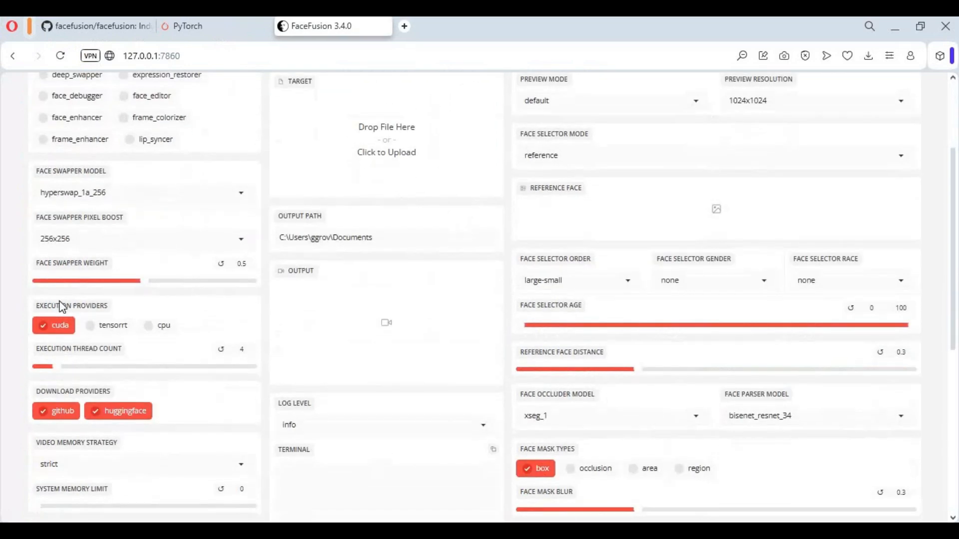
scroll(down, 3)
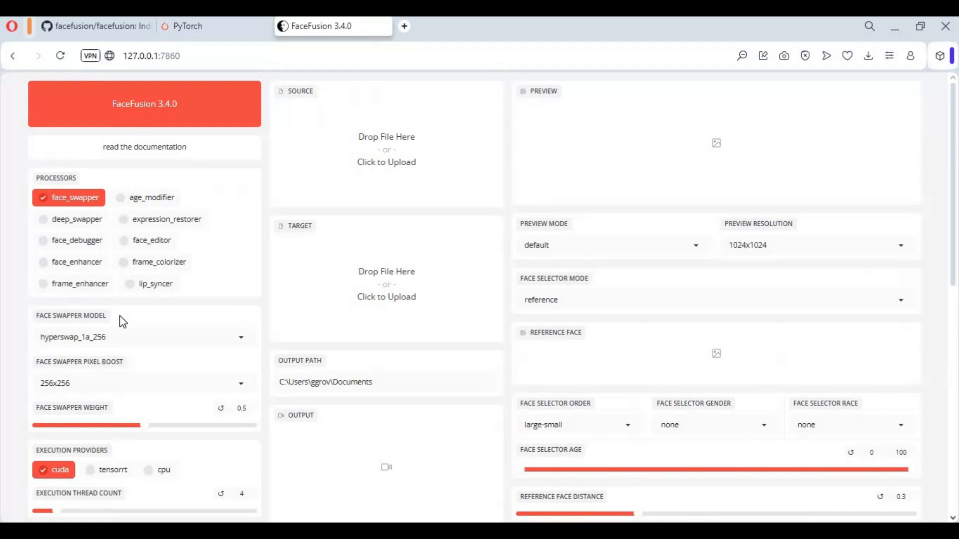
mouse_move(124, 314)
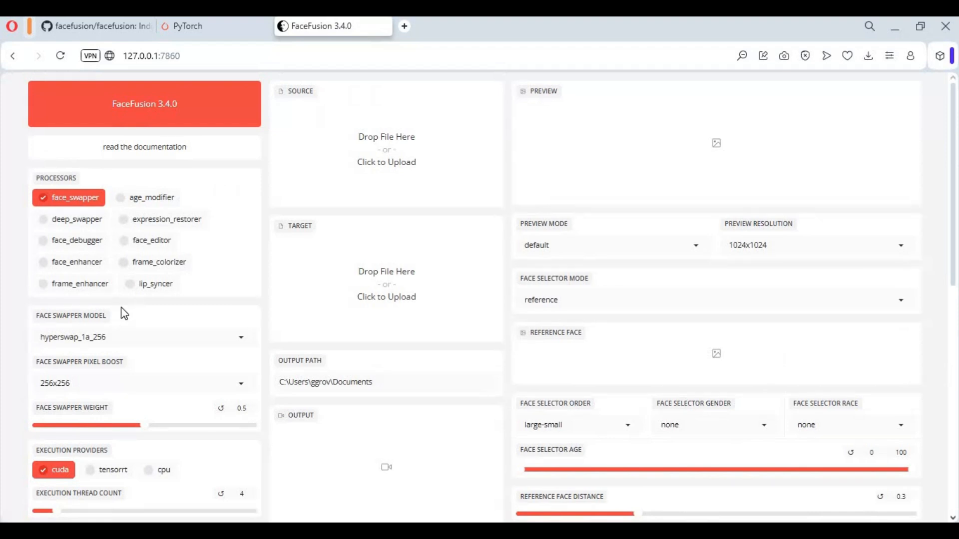
click(385, 148)
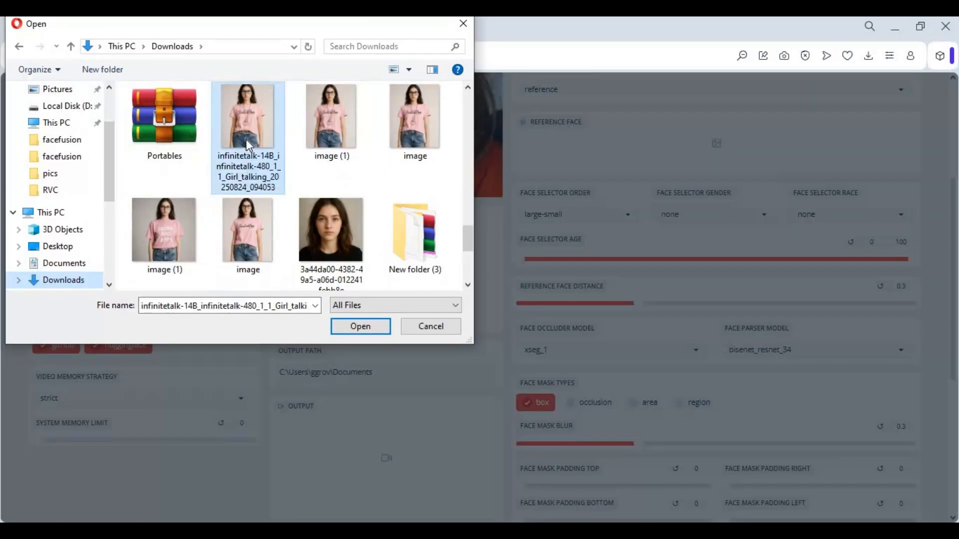
Step: Choose the infinitetalk talking-girl video as the target, with the portrait as source face
click(360, 326)
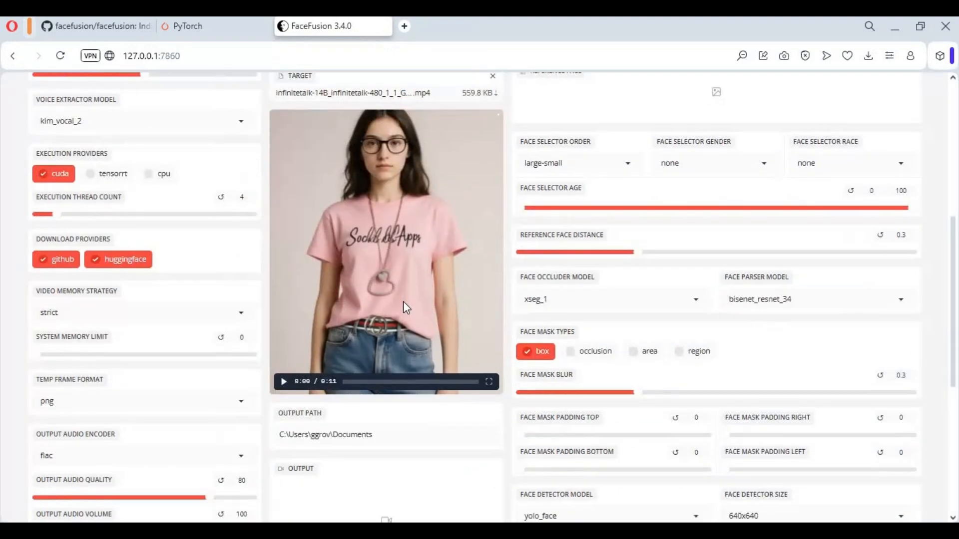
mouse_move(925, 295)
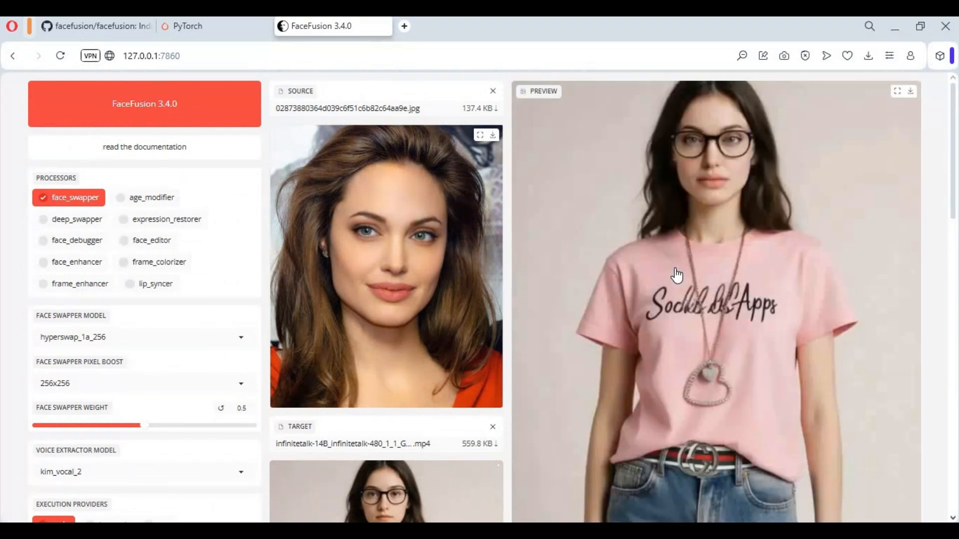
scroll(down, 3)
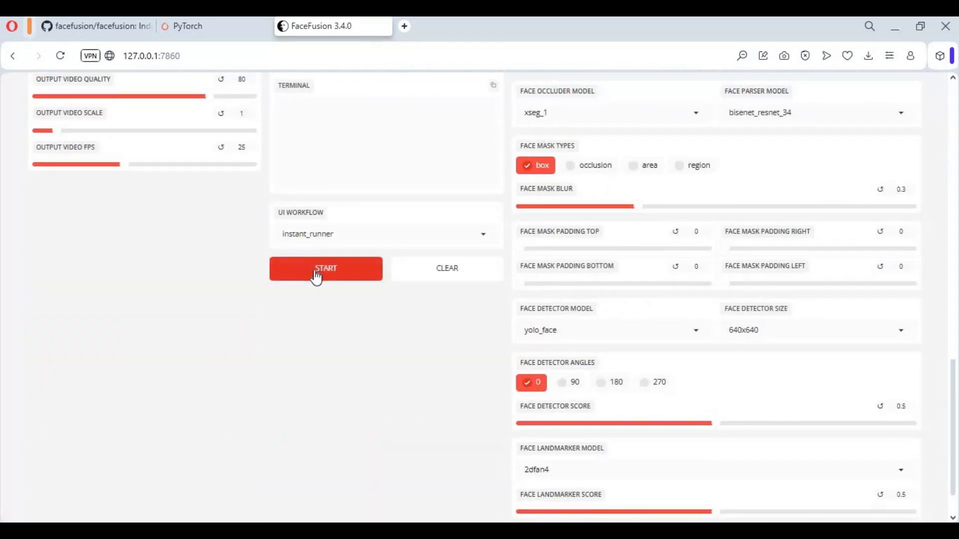
Step: Start processing and play the finished 11-second face-swapped output video
click(325, 268)
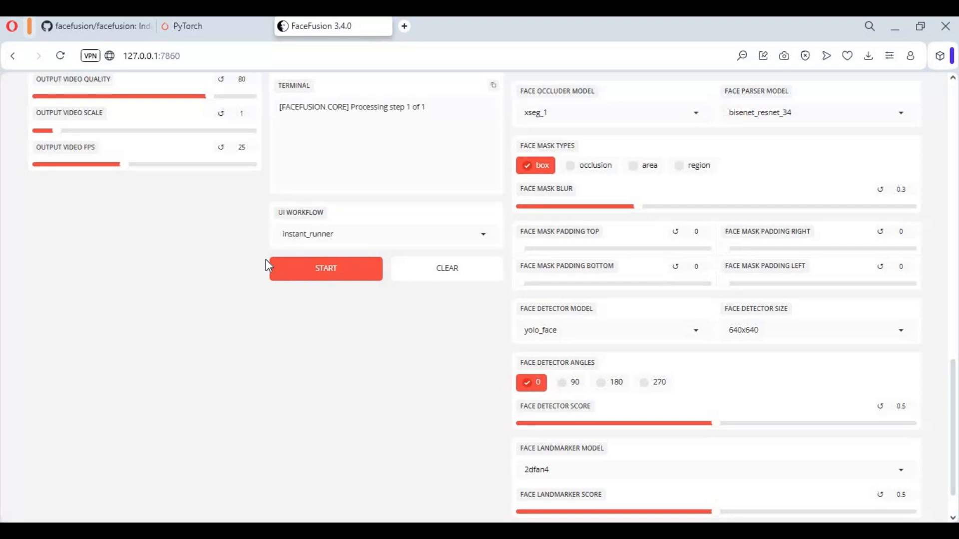
click(326, 268)
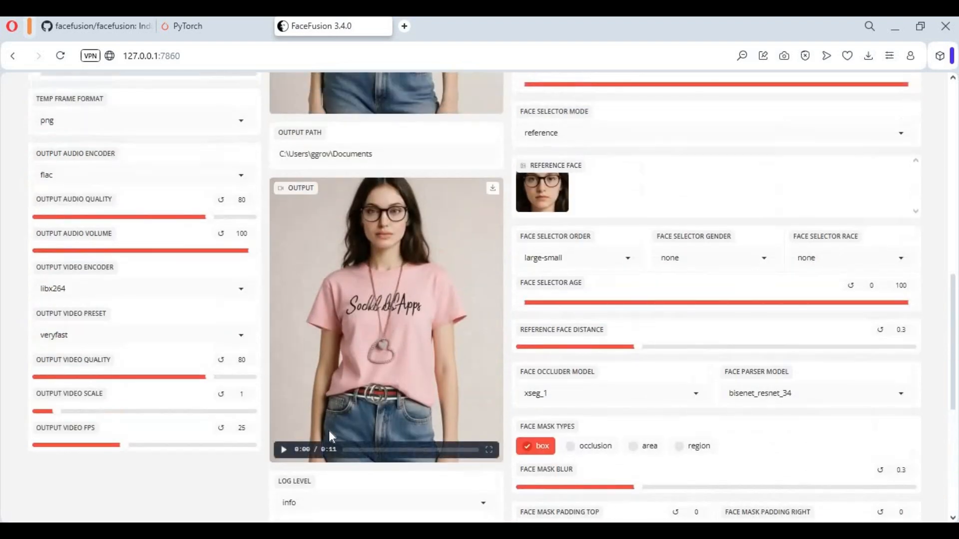
click(282, 449)
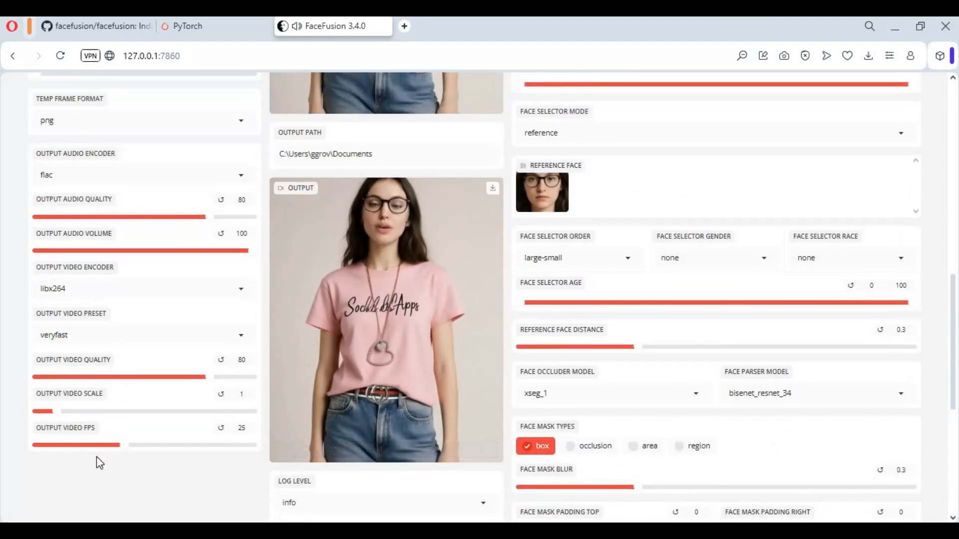